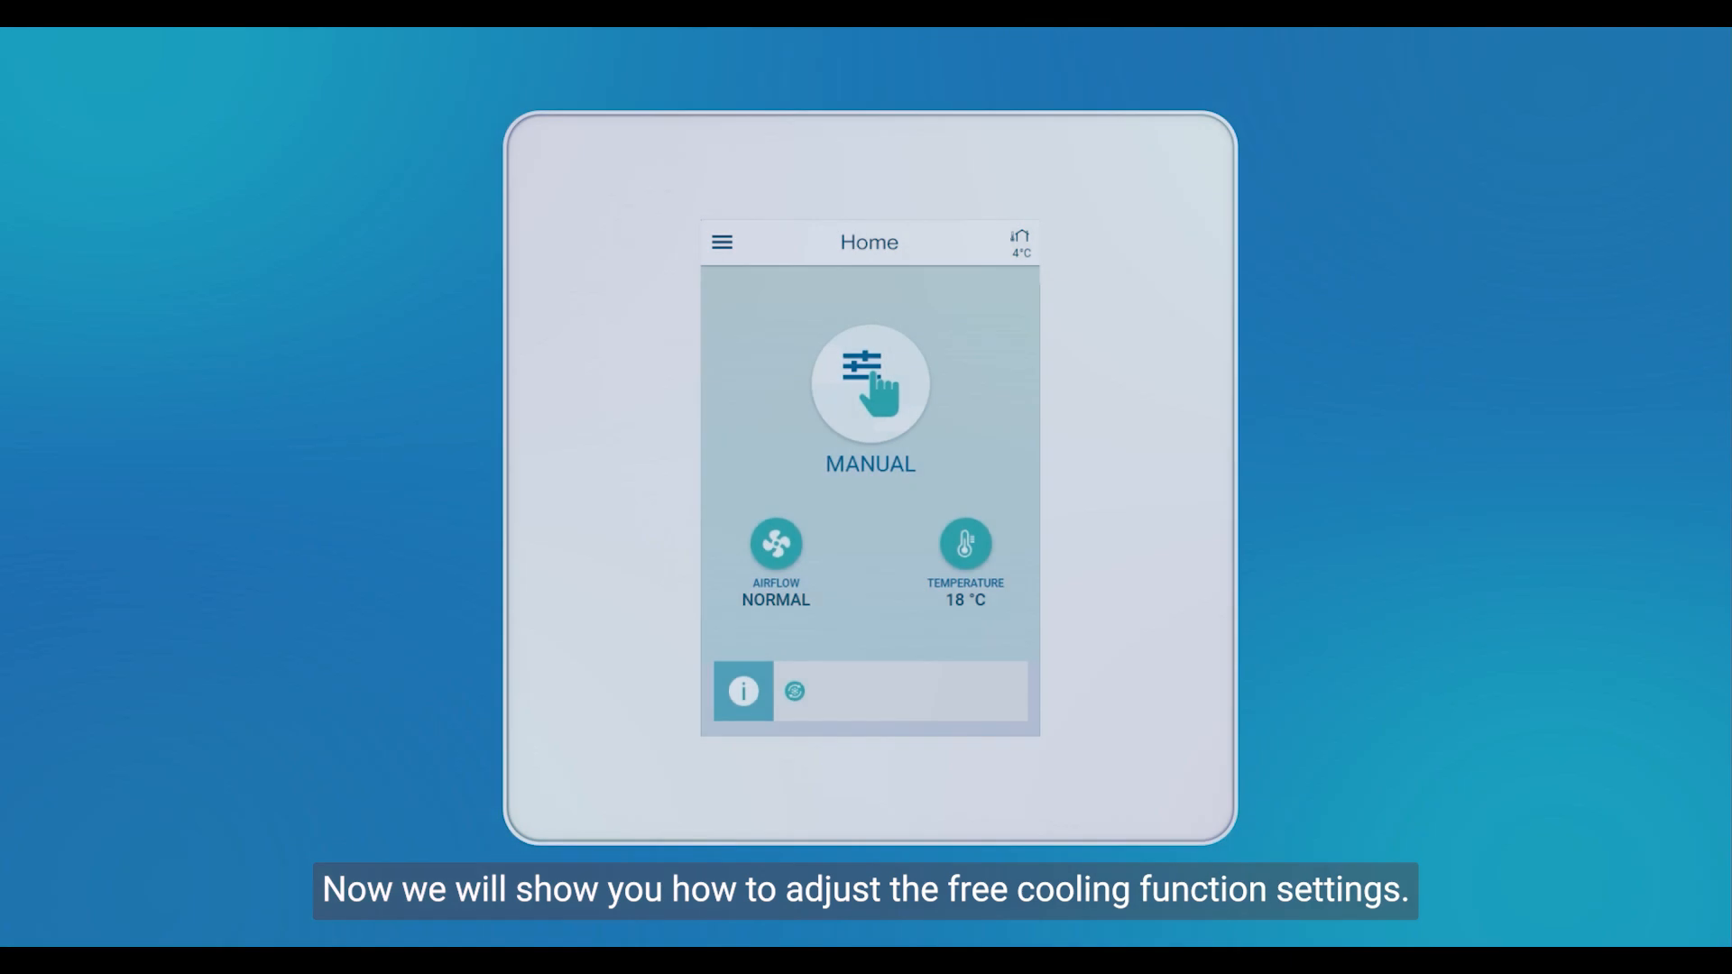
{"action": "left_click", "coordinate": [722, 242]}
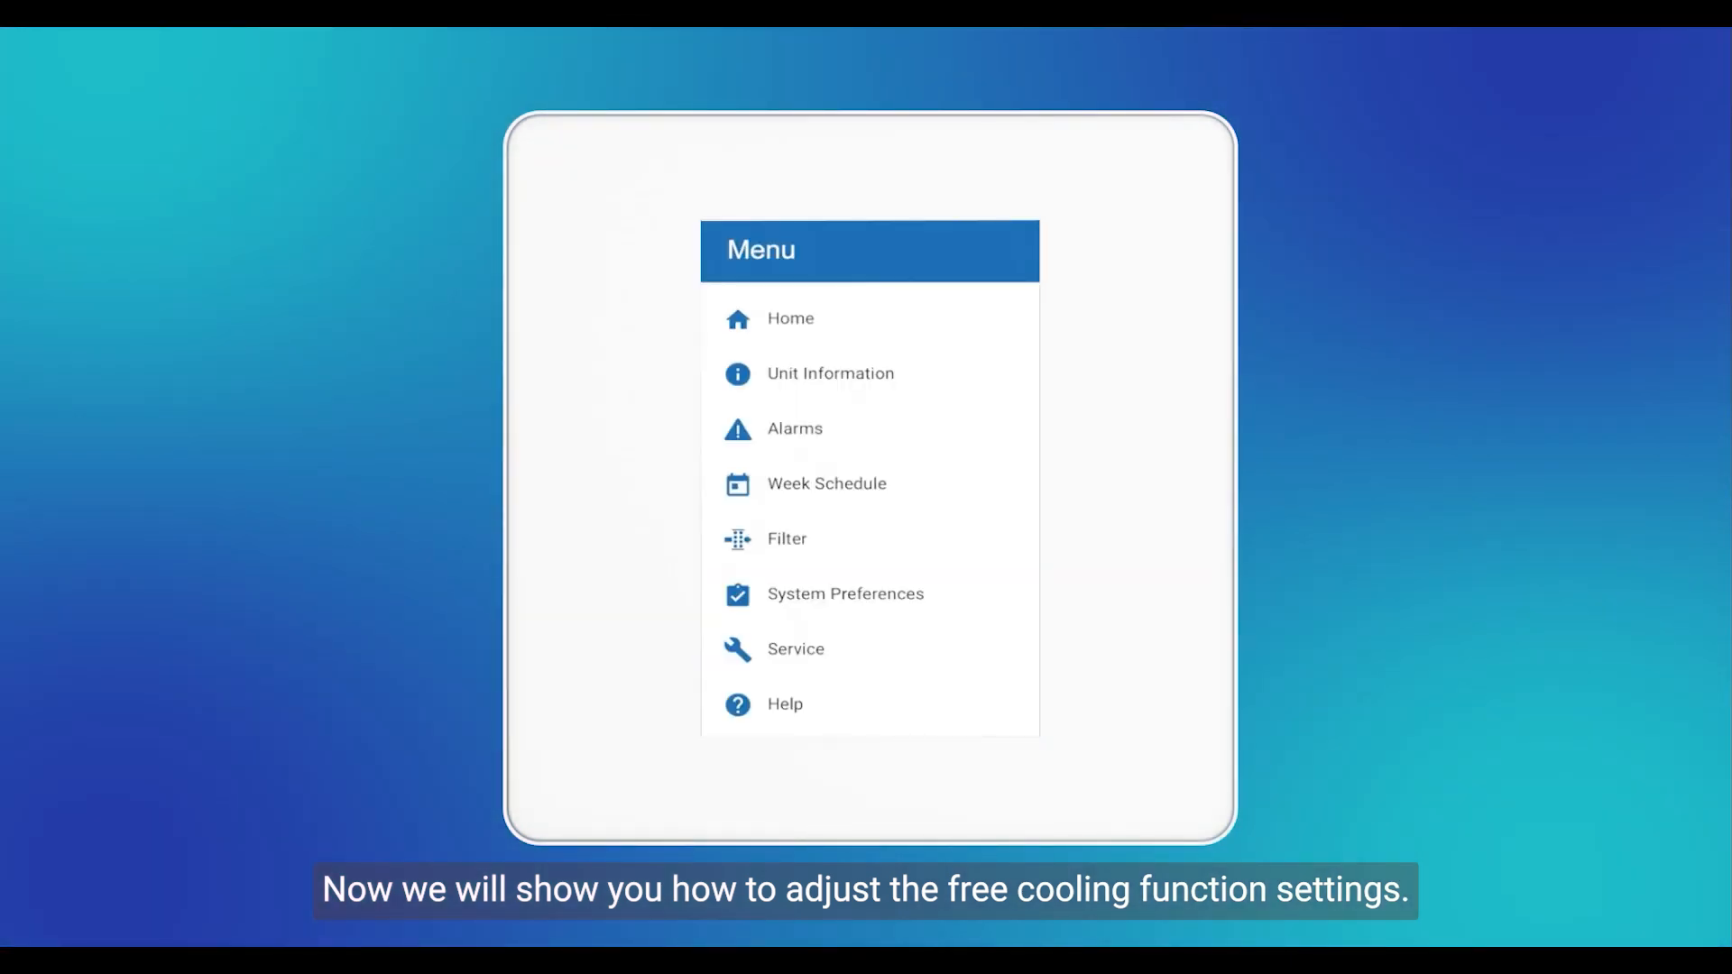
{"action": "left_click", "coordinate": [796, 647]}
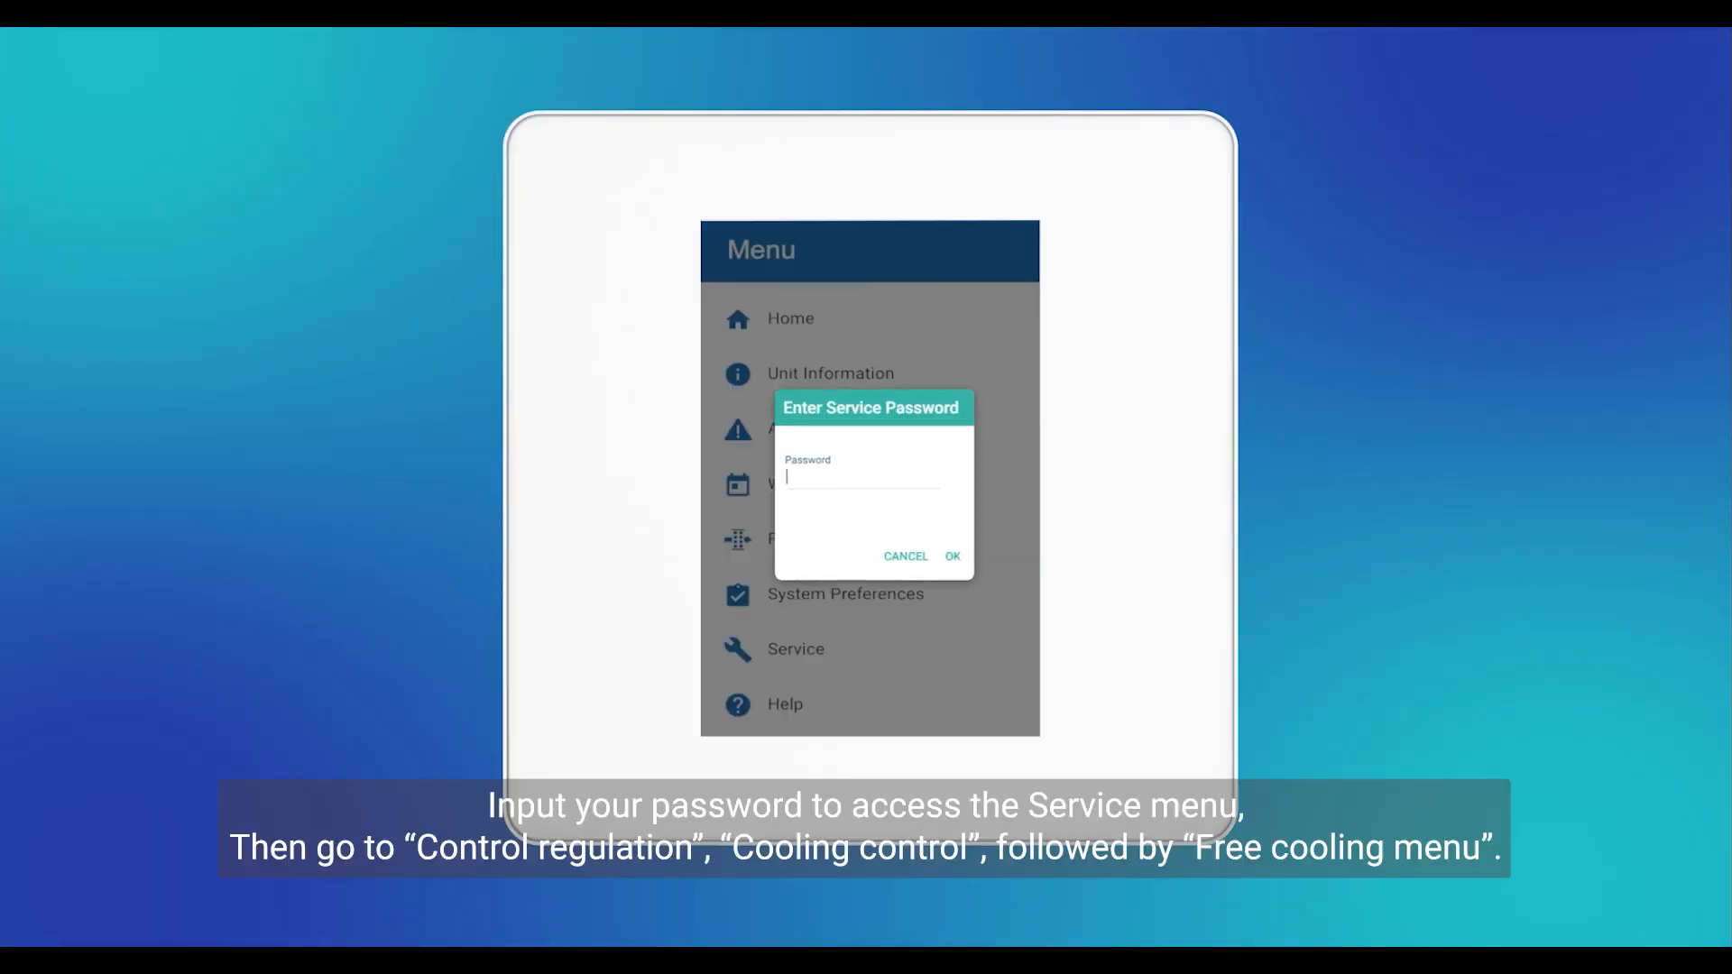
{"action": "type", "text": "1111"}
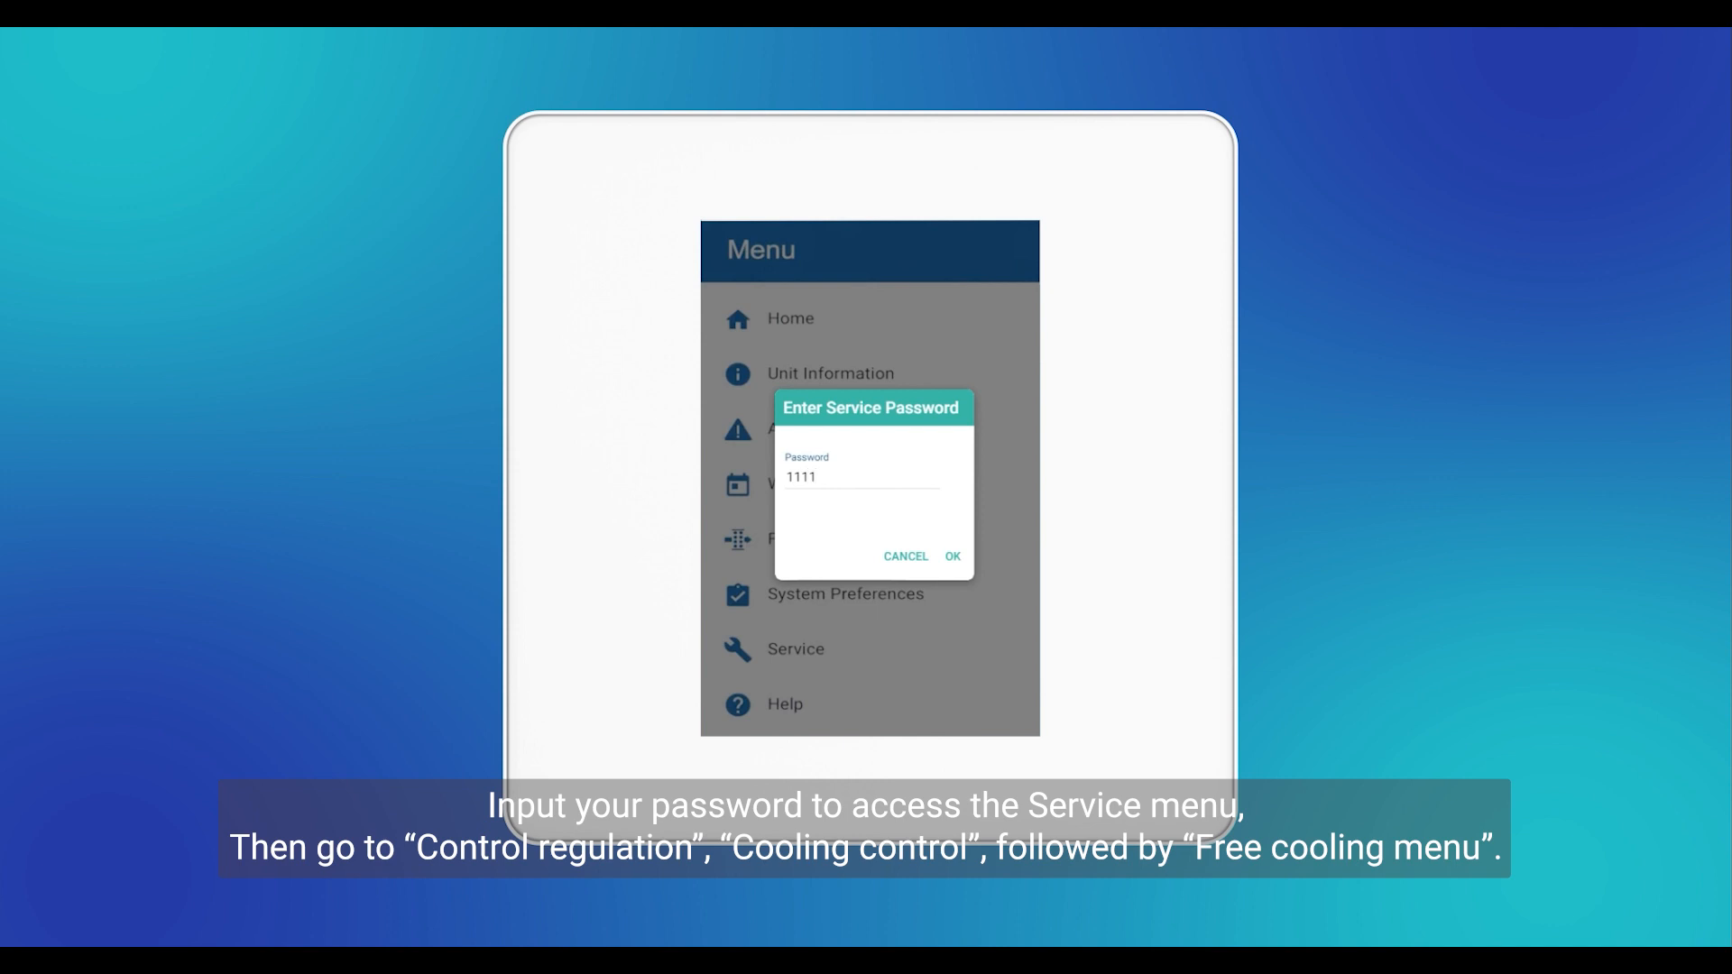
{"action": "left_click", "coordinate": [952, 556]}
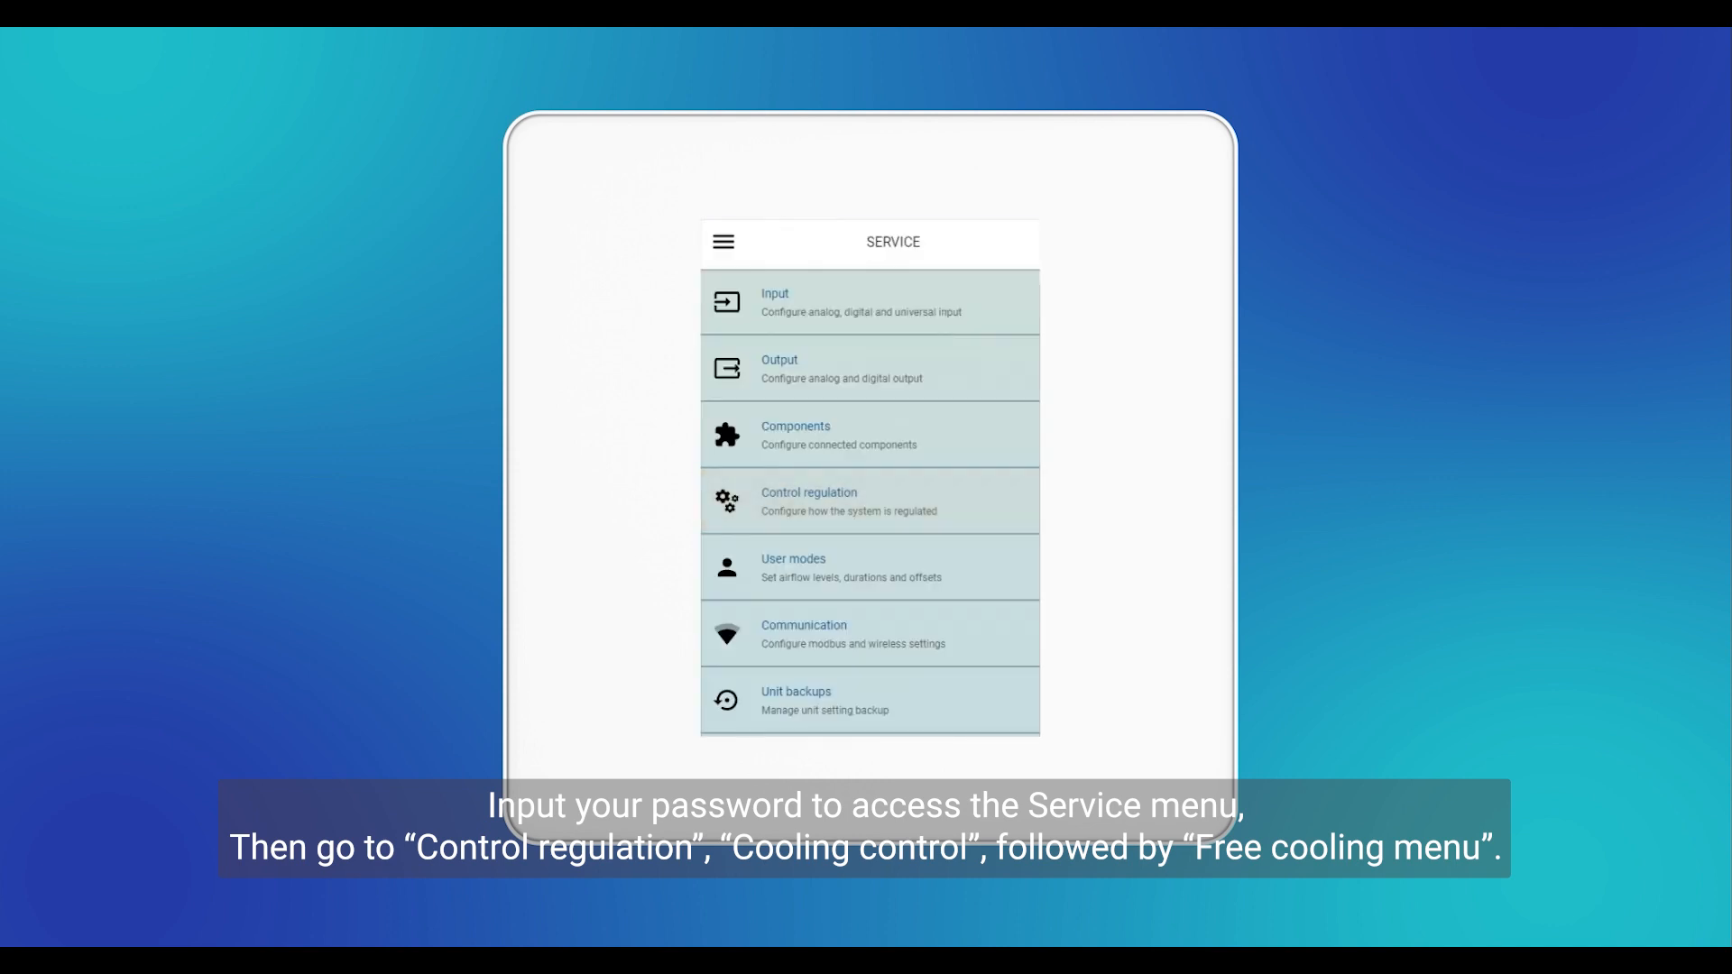
Step: Navigate through Cooling Control to the Free Cooling settings page
{"action": "left_click", "coordinate": [870, 500]}
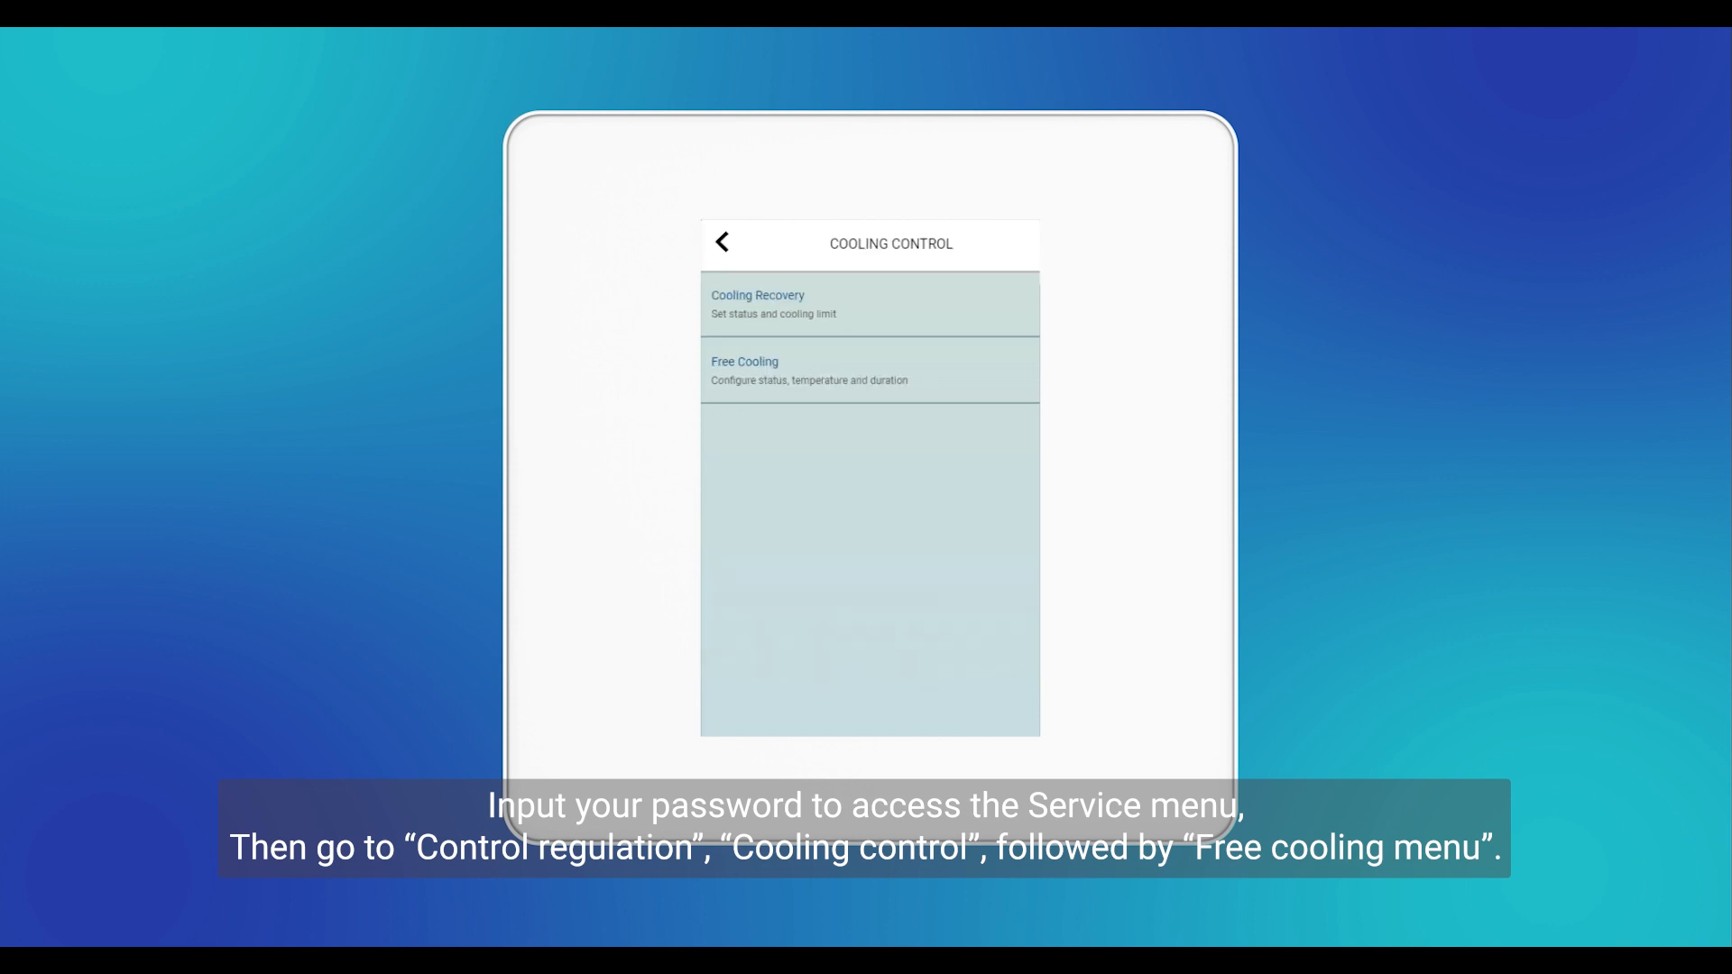
{"action": "left_click", "coordinate": [868, 372]}
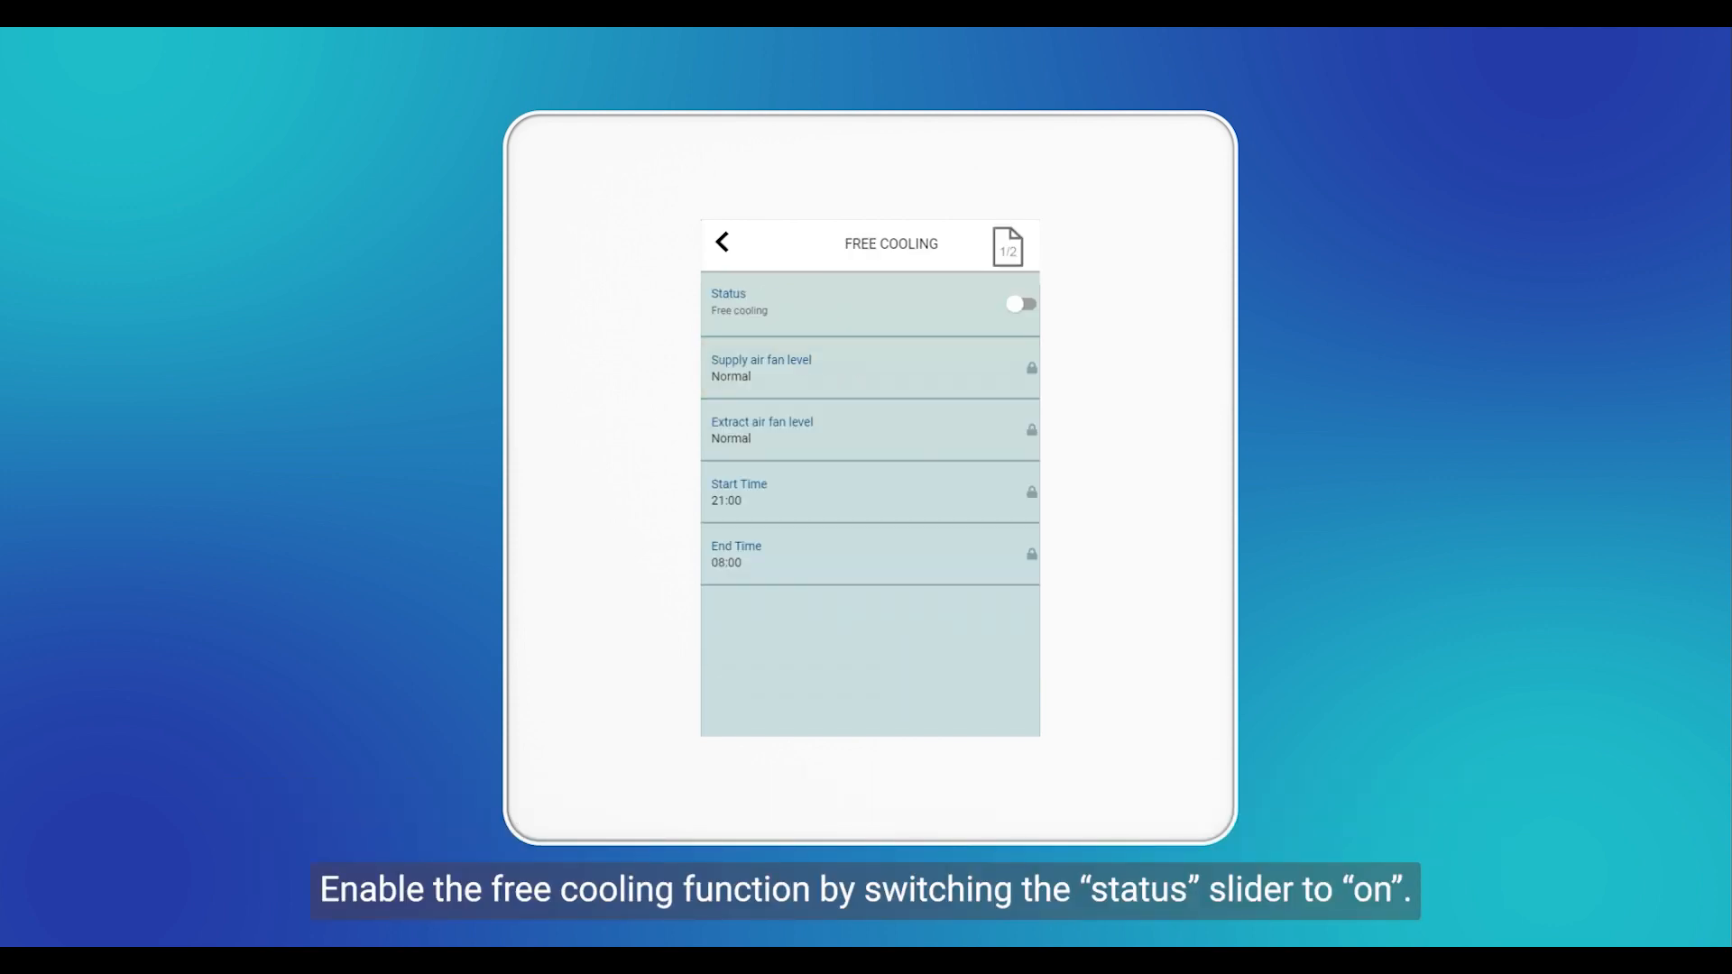
Step: Switch free cooling on and set supply and extract air fan levels both to High
{"action": "left_click", "coordinate": [1022, 303]}
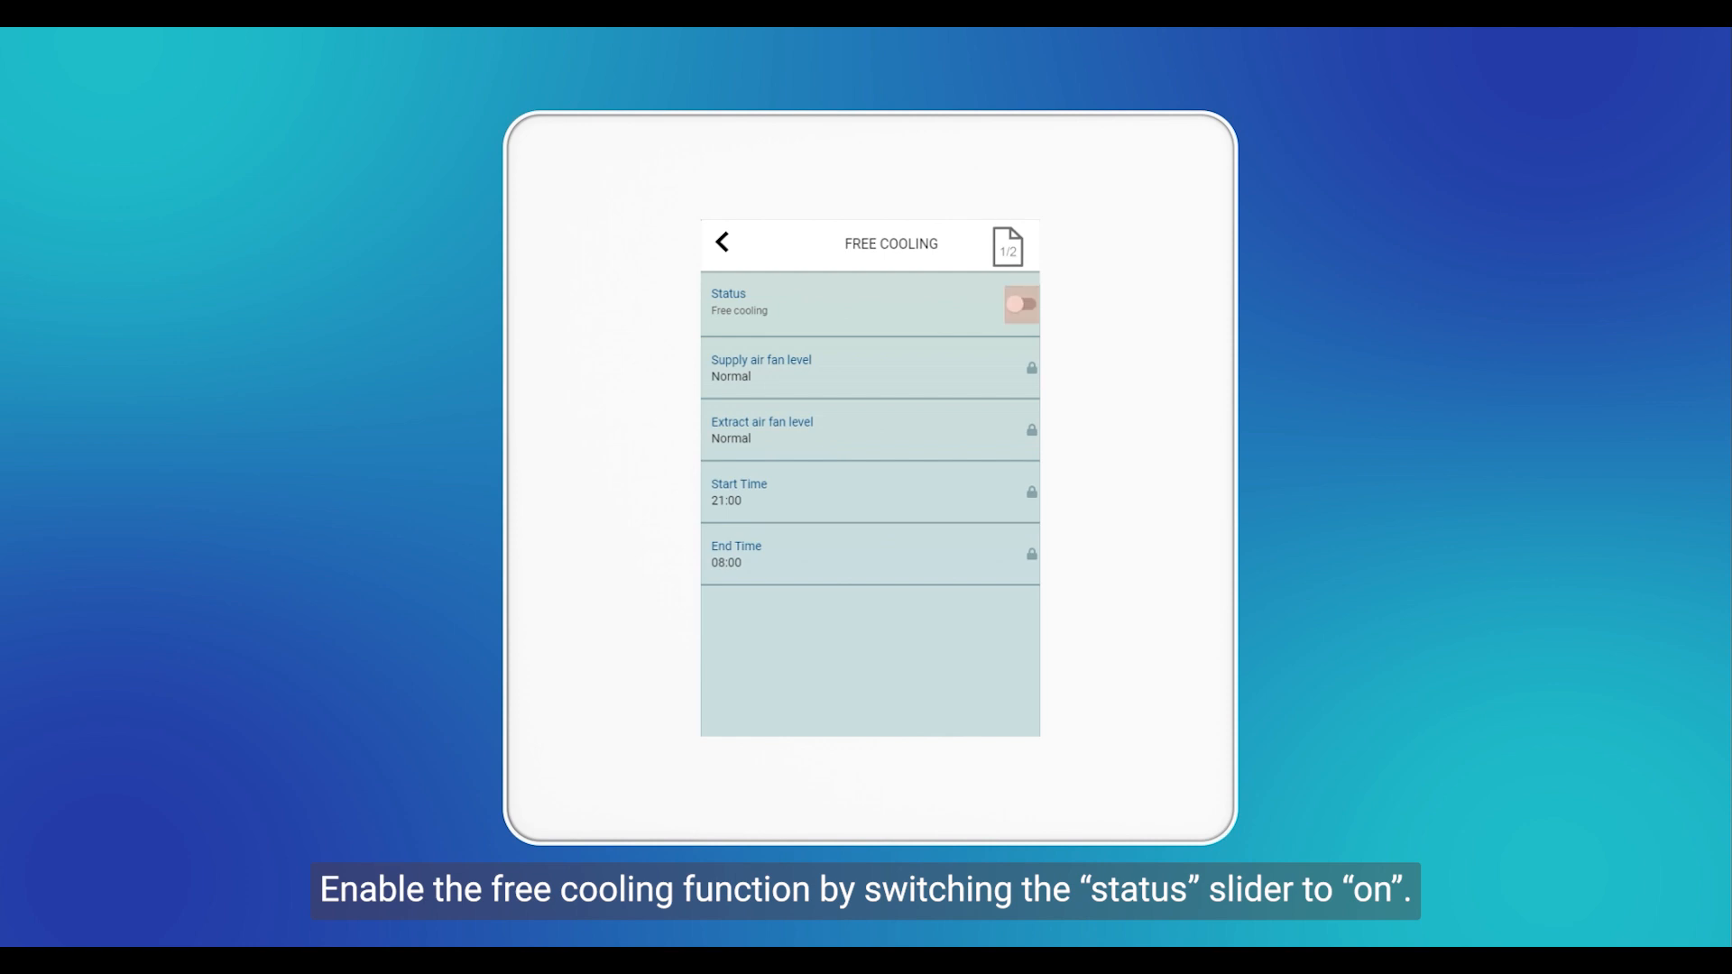
{"action": "left_click", "coordinate": [868, 368]}
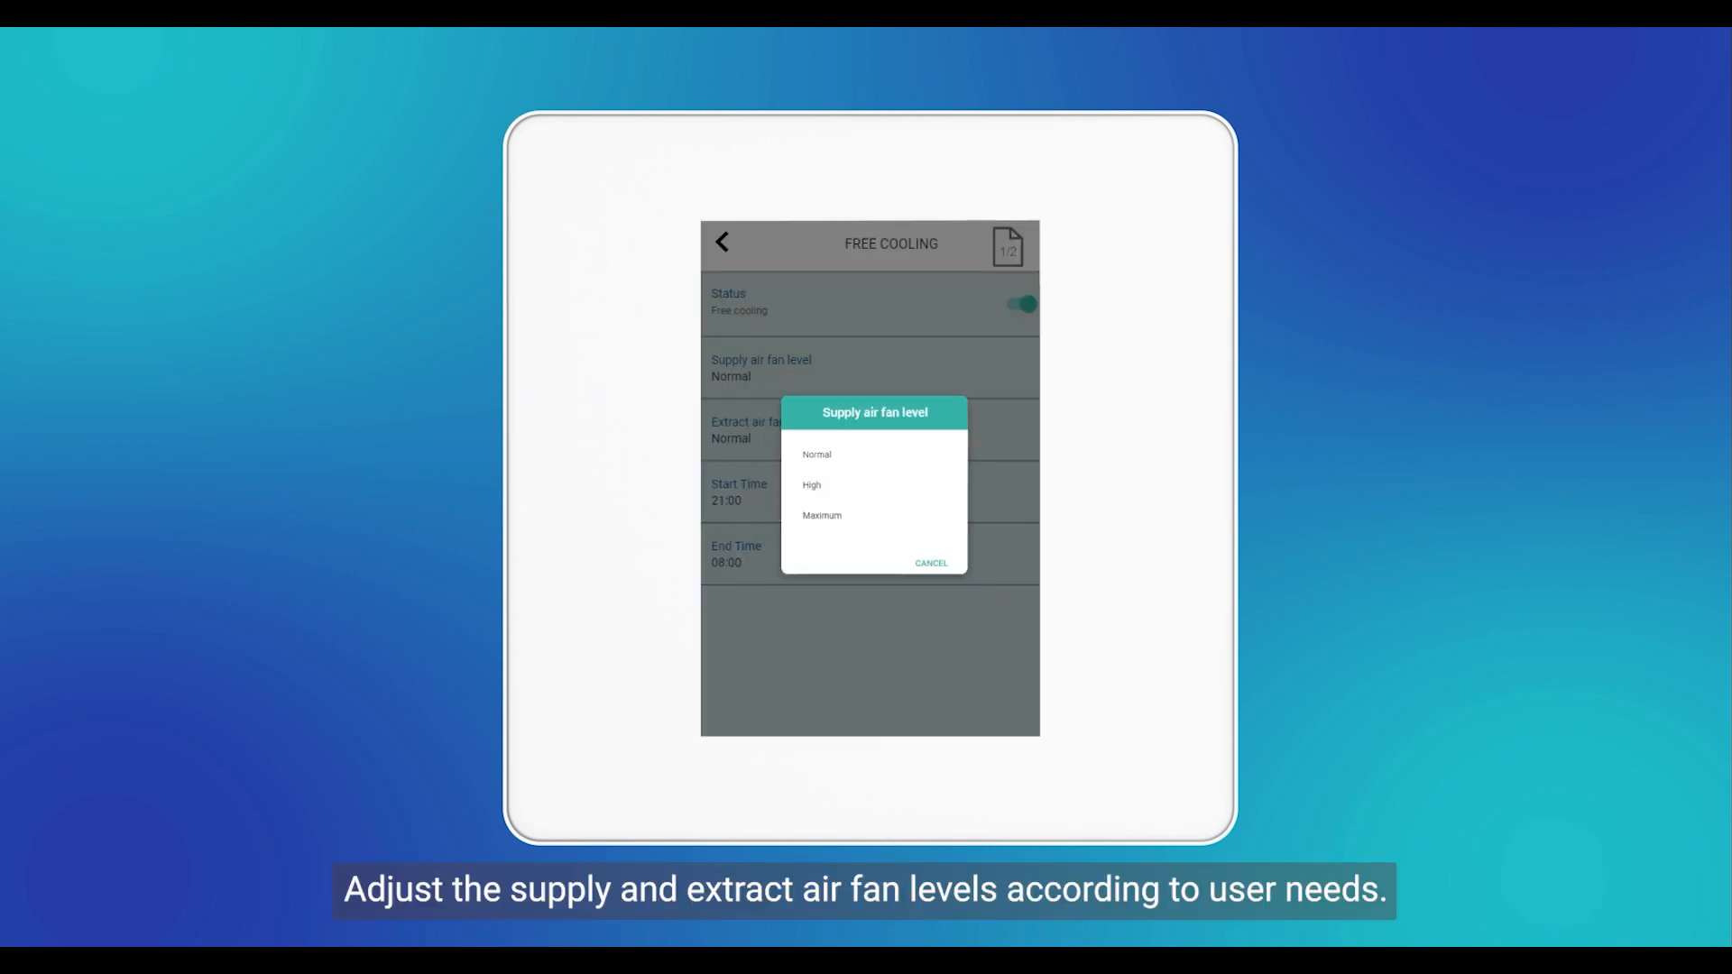
{"action": "left_click", "coordinate": [811, 484]}
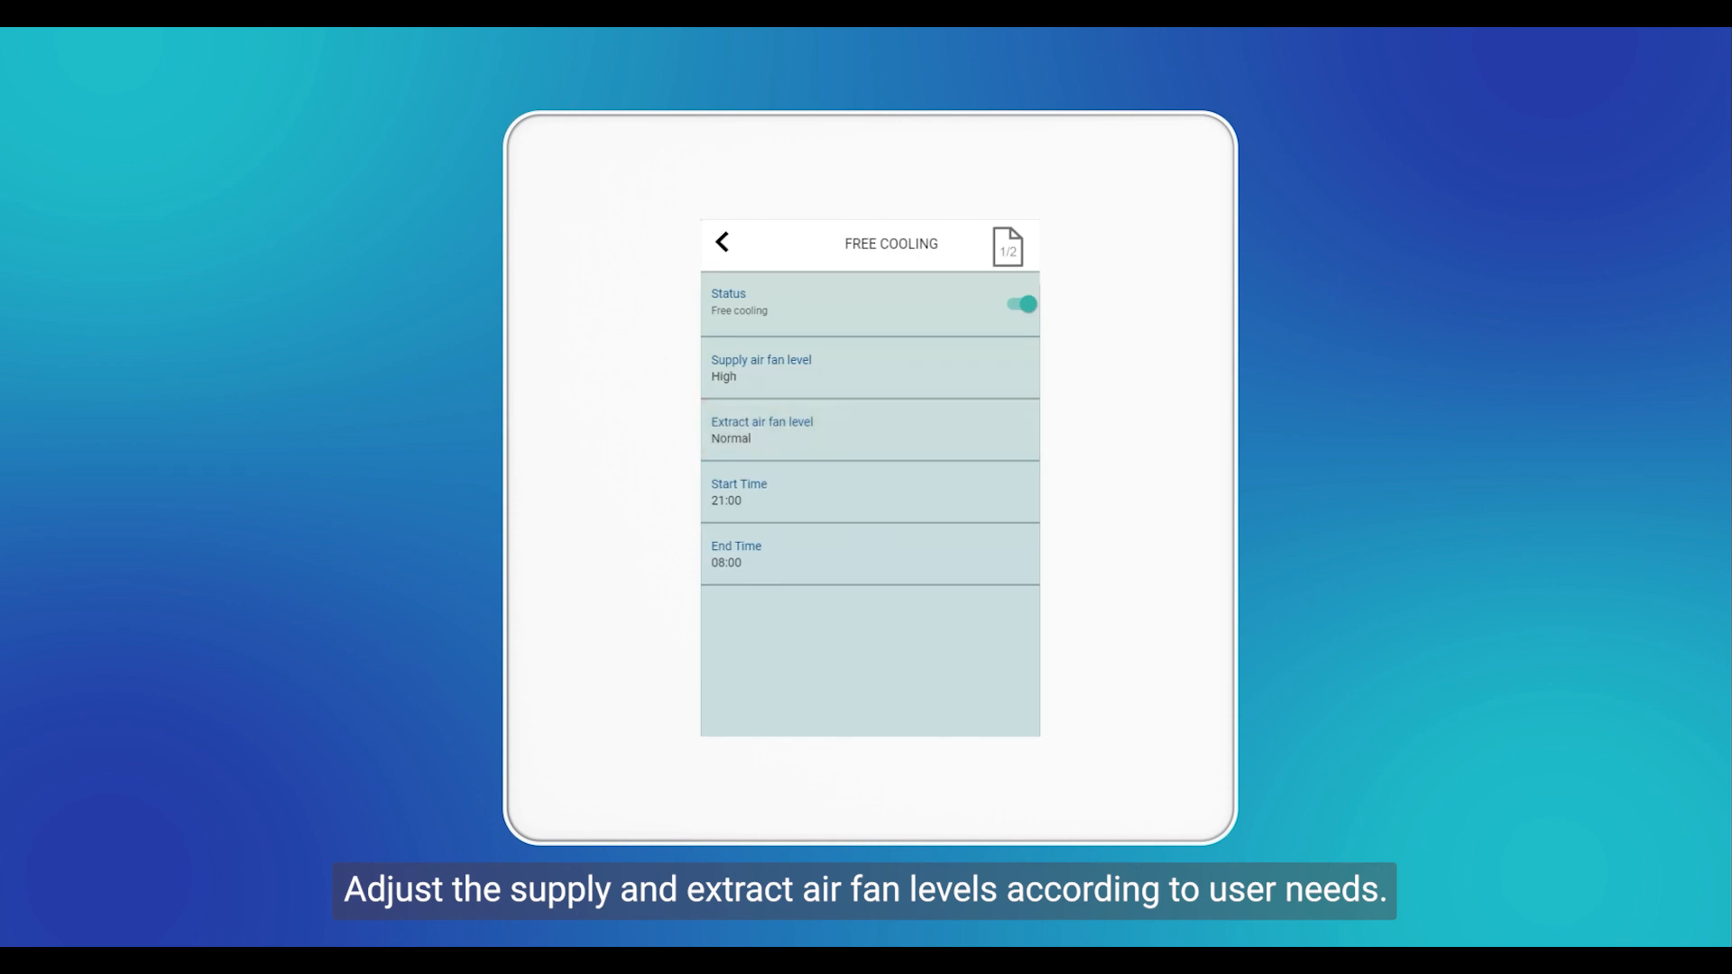
{"action": "left_click", "coordinate": [869, 429]}
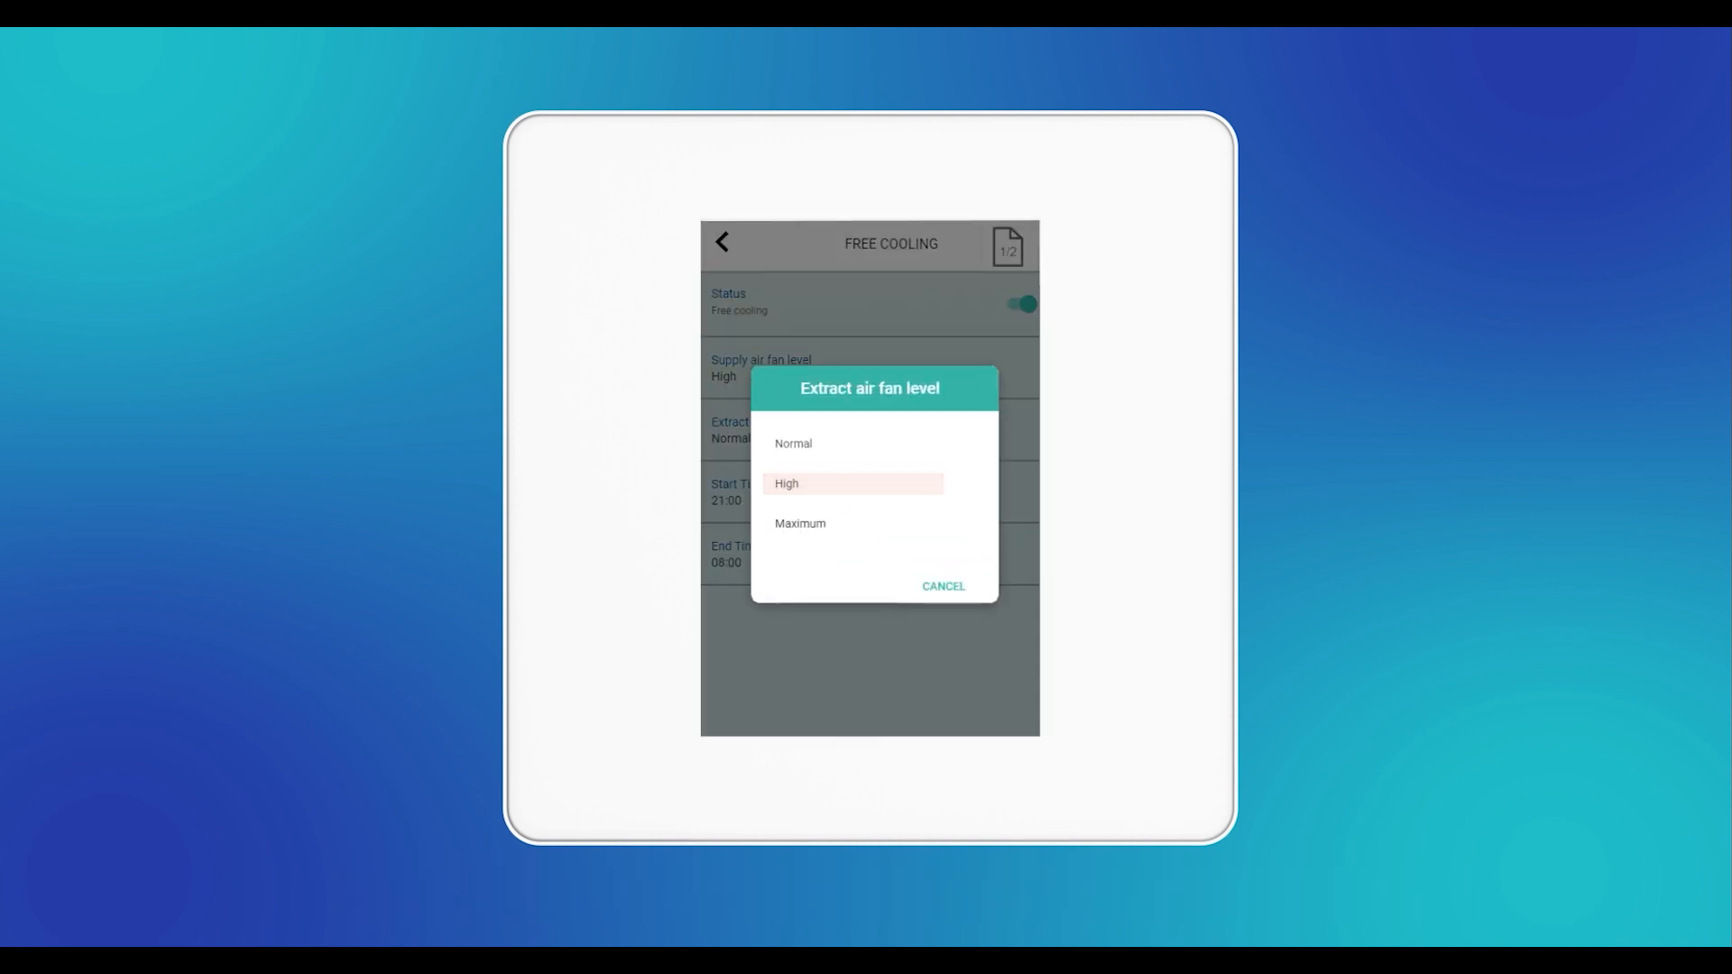
{"action": "left_click", "coordinate": [785, 484]}
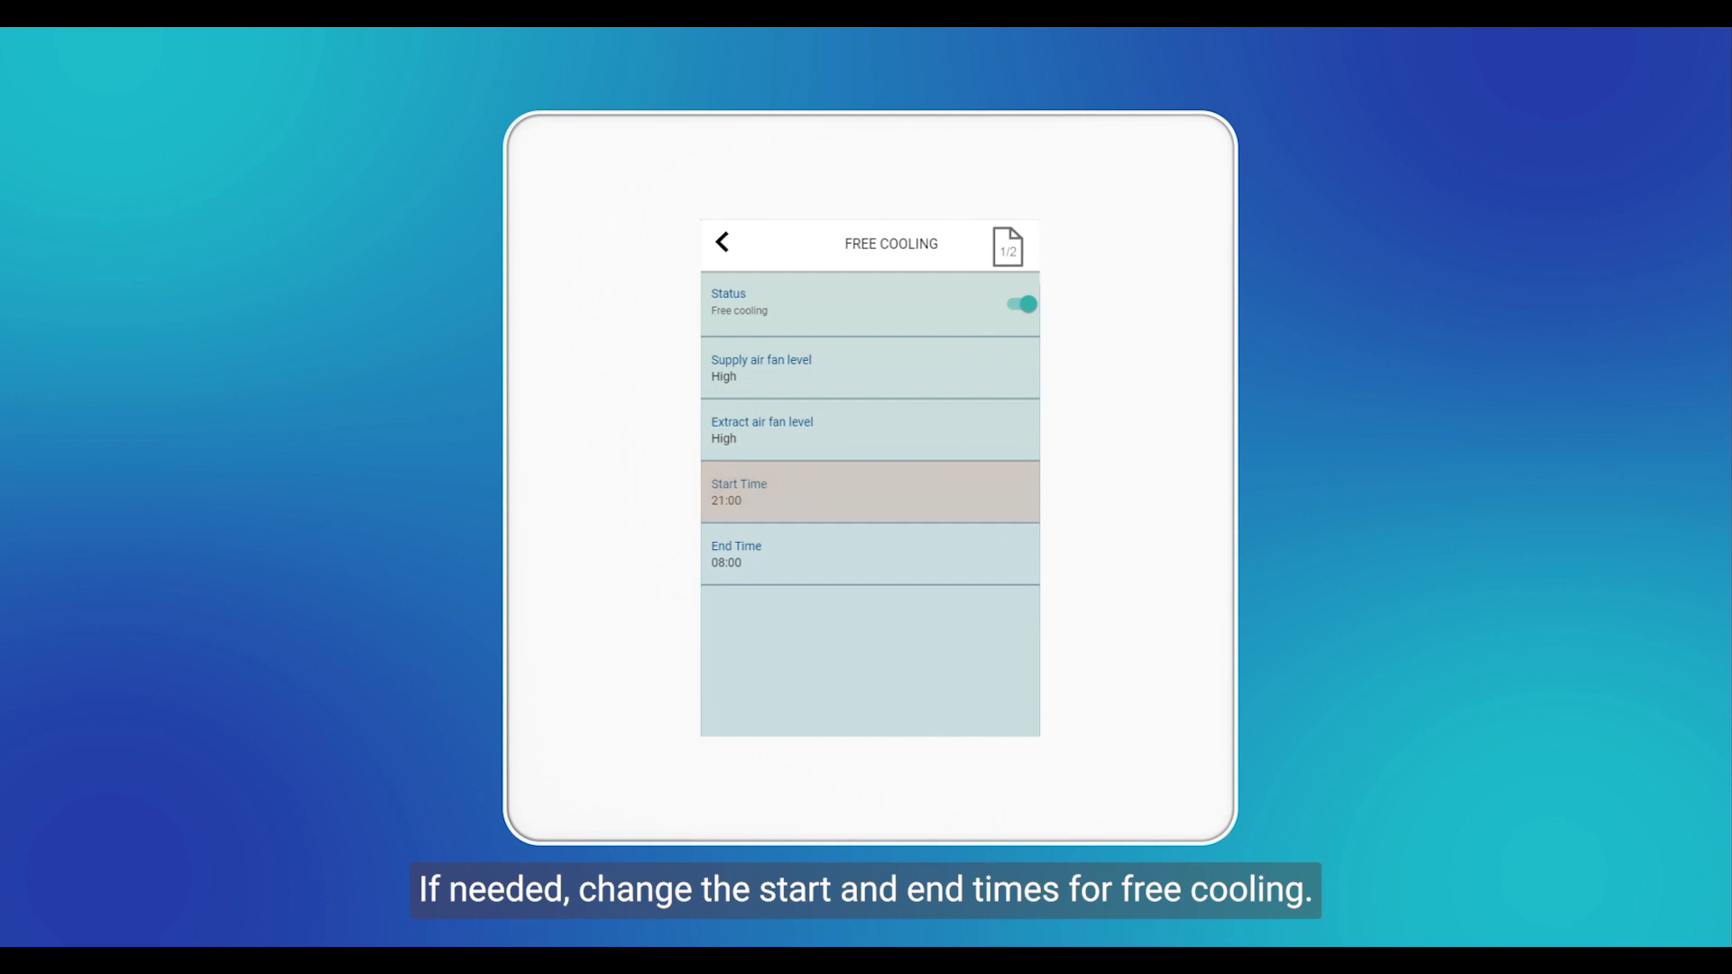
Step: Set free cooling start time 22:00, keep end time 08:00, and go to page 2/2
{"action": "left_click", "coordinate": [870, 491]}
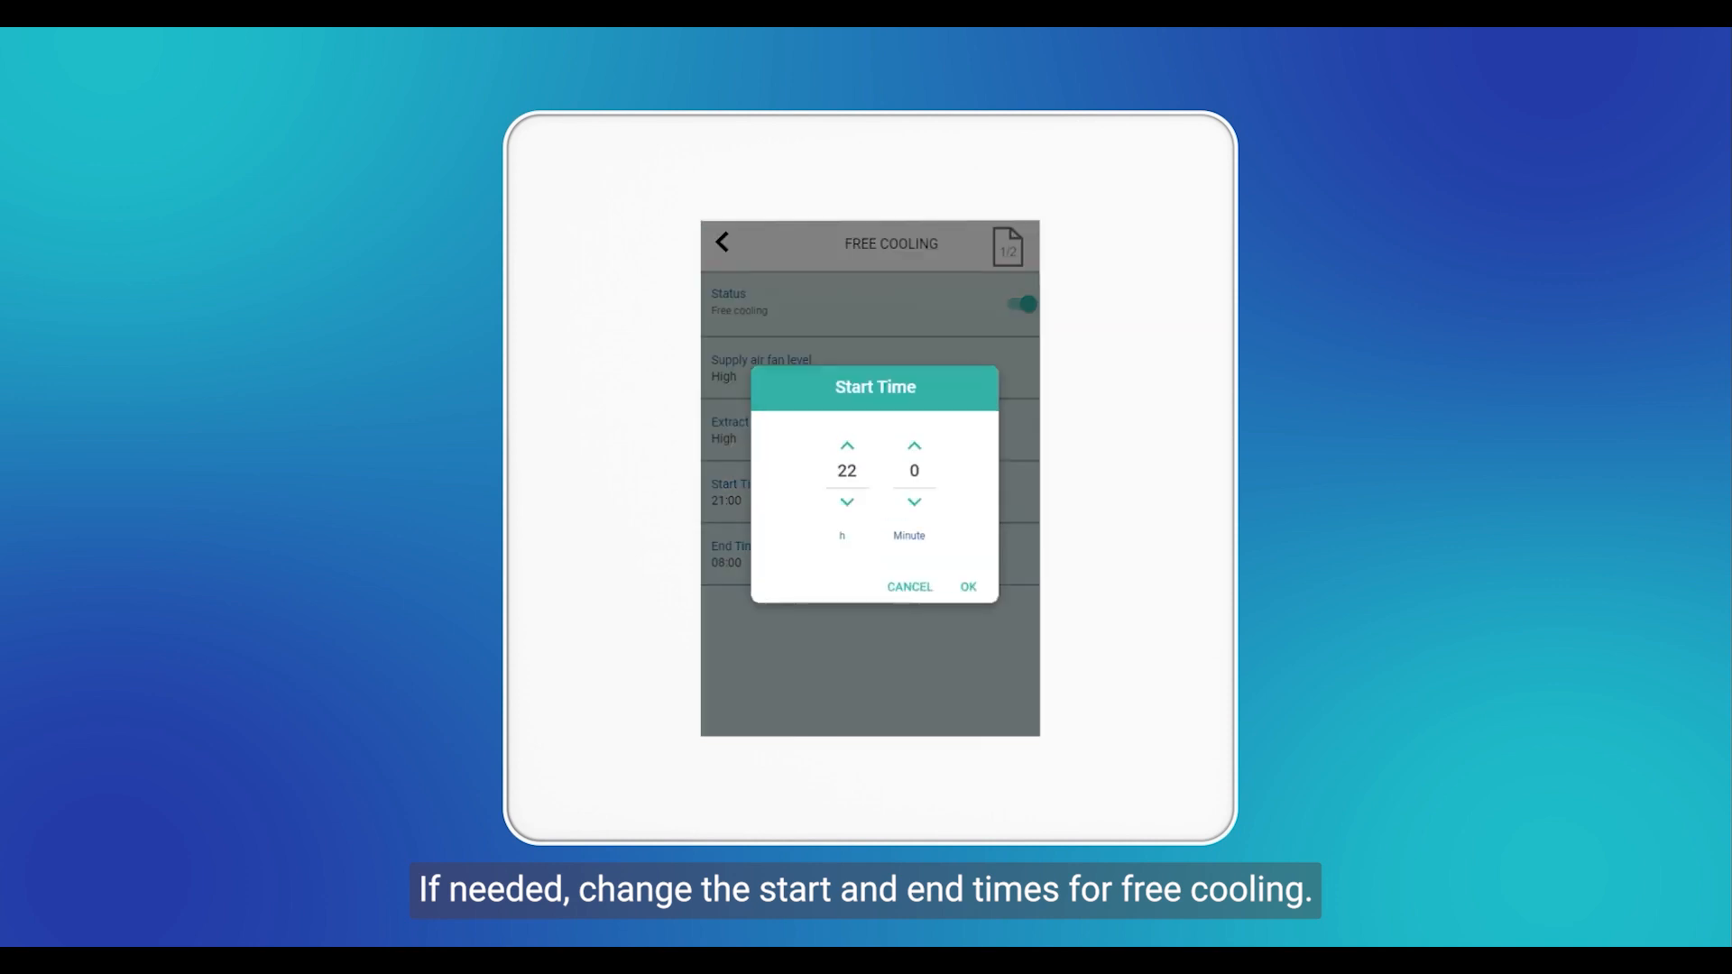
{"action": "left_click", "coordinate": [966, 586]}
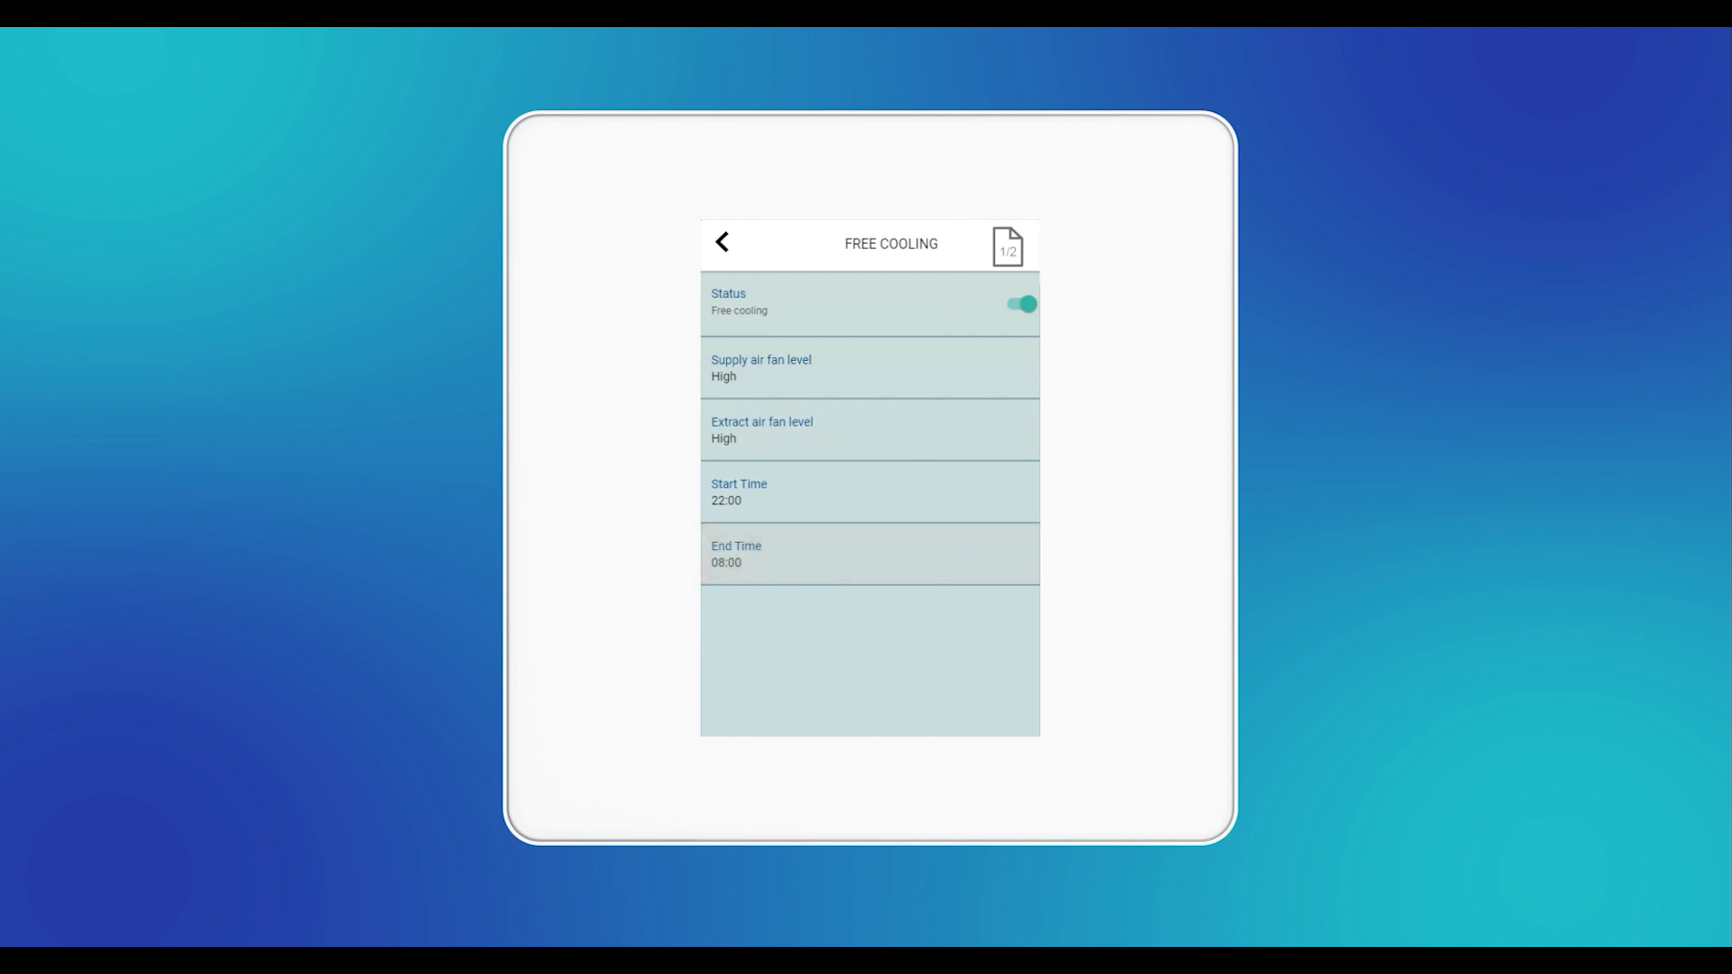
{"action": "left_click", "coordinate": [870, 554]}
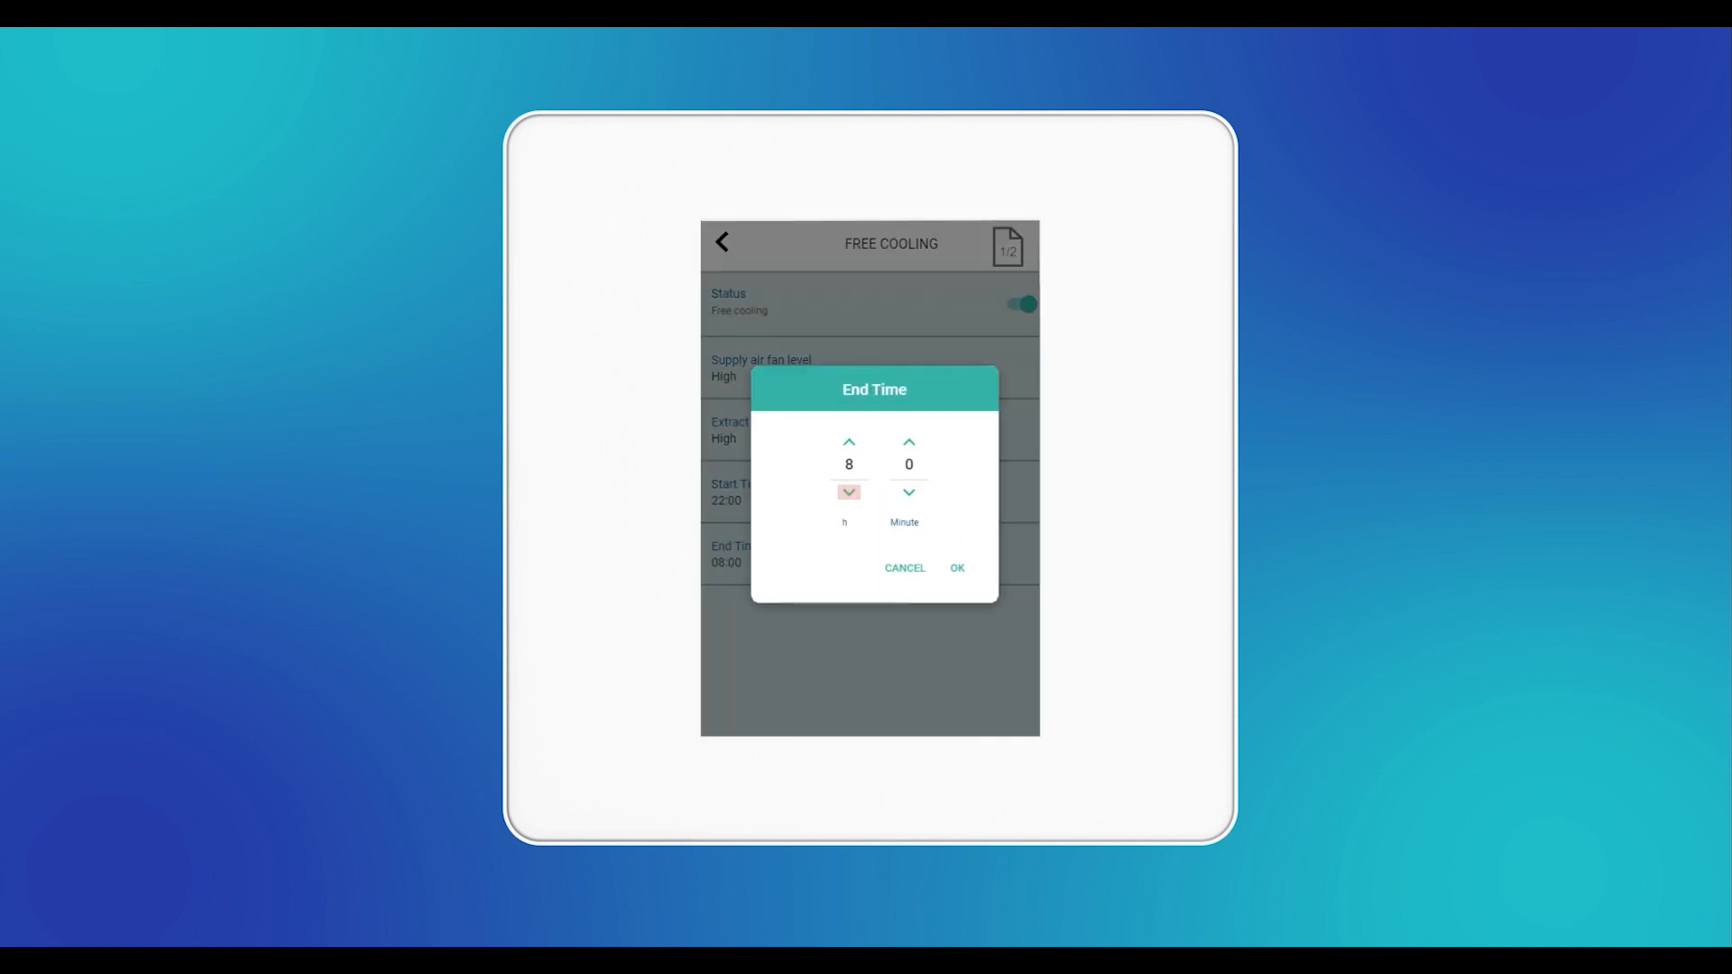
{"action": "left_click", "coordinate": [956, 569]}
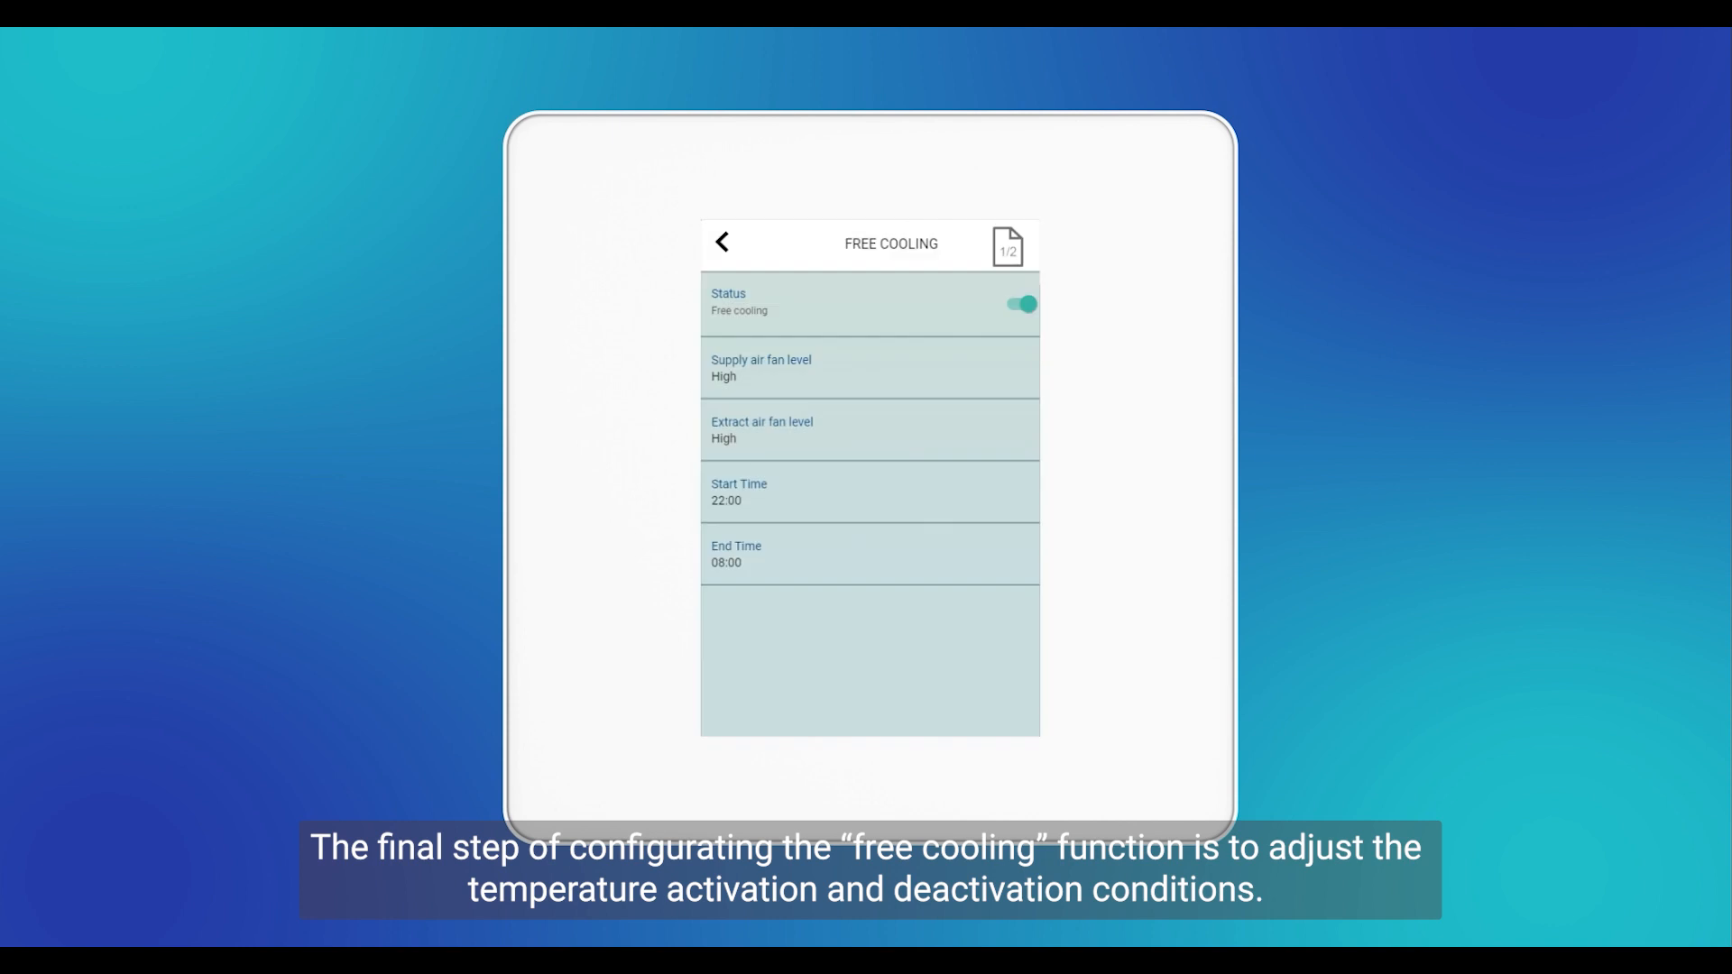
{"action": "left_click", "coordinate": [1007, 243]}
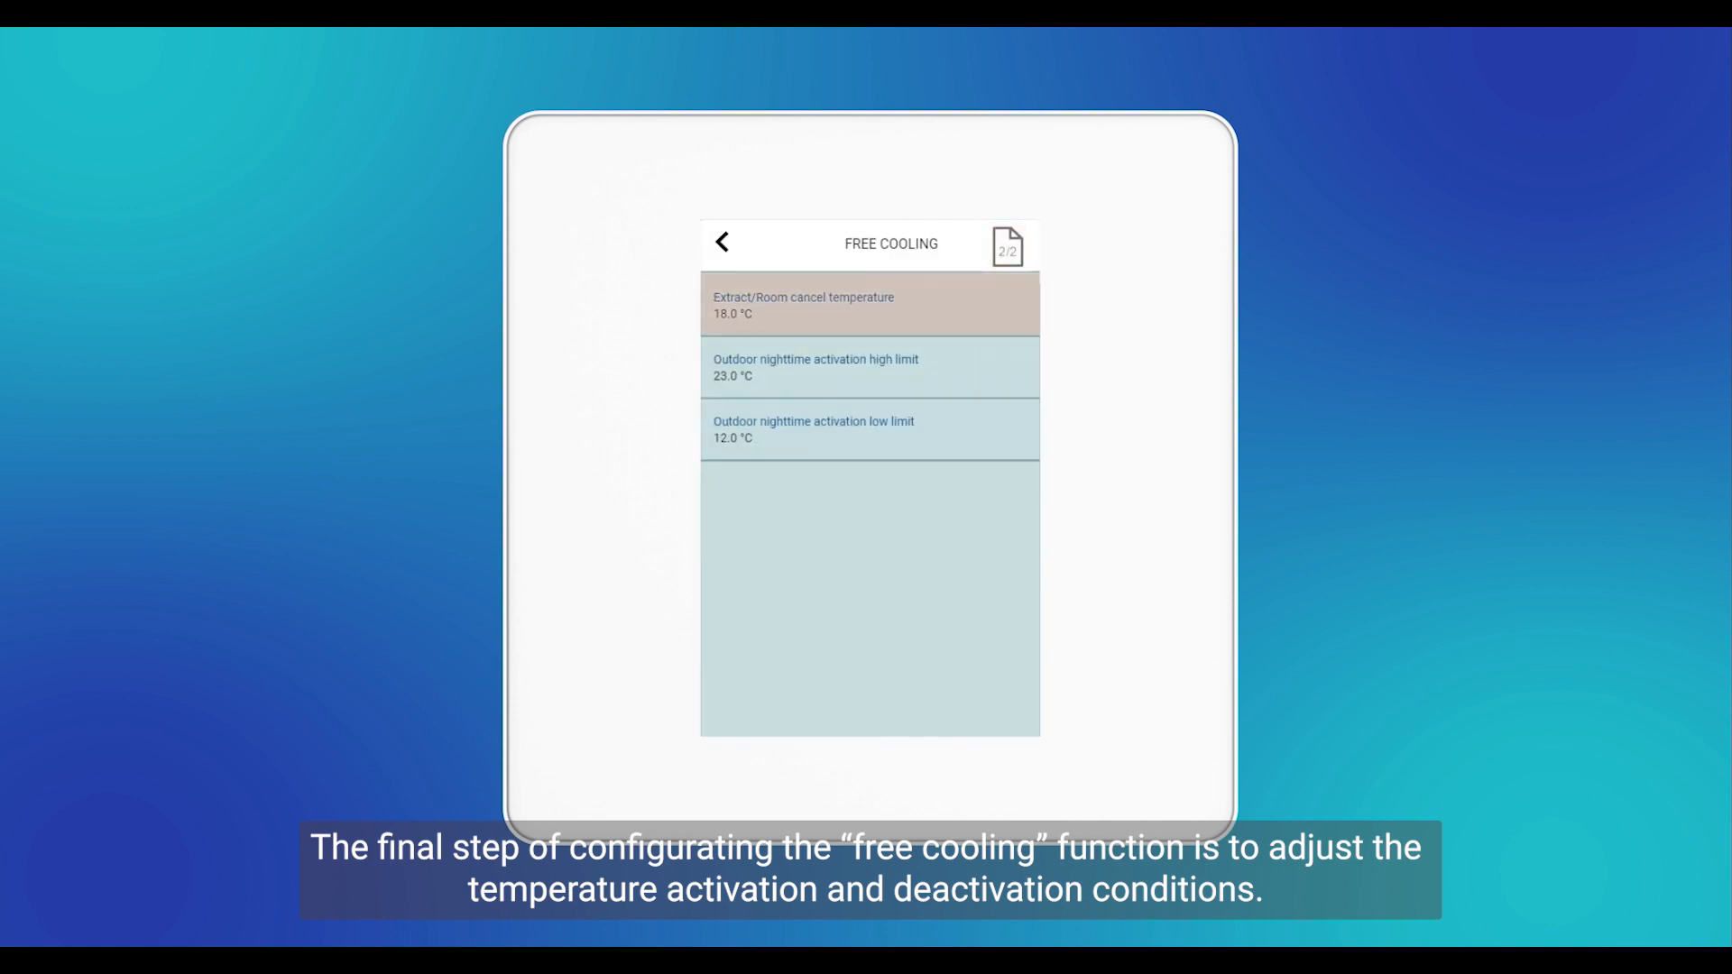
Step: Raise the extract/room cancel temperature to 20 °C
{"action": "left_click", "coordinate": [868, 307]}
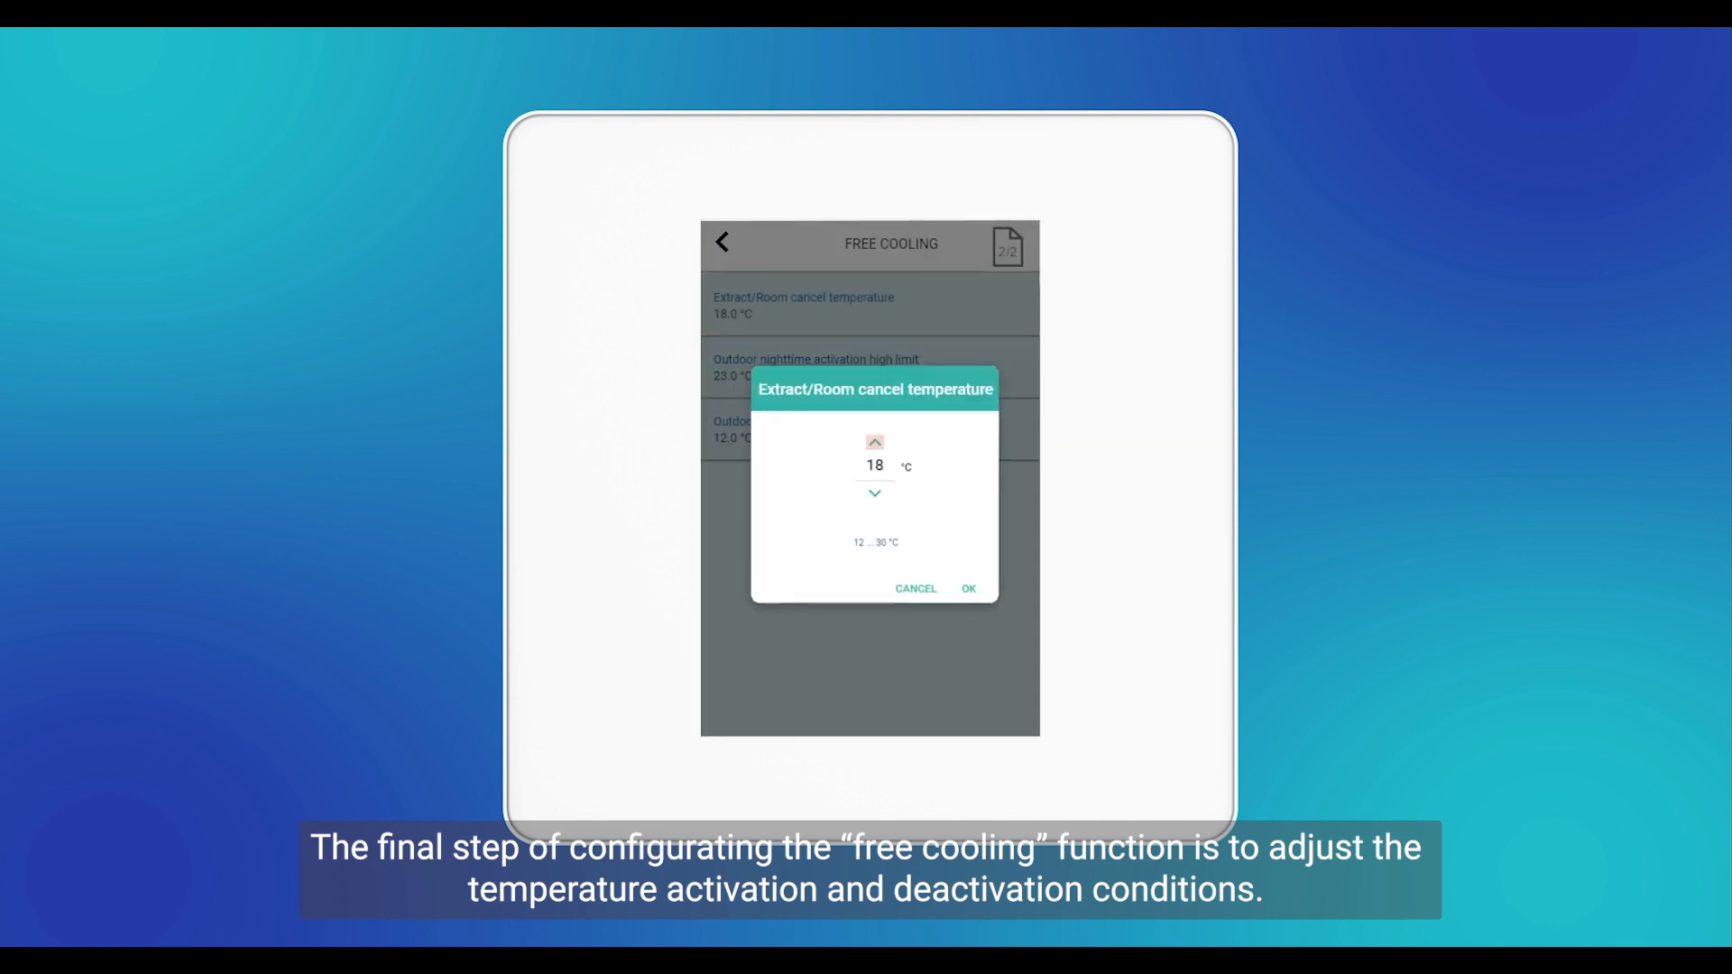
{"action": "left_click", "coordinate": [873, 442]}
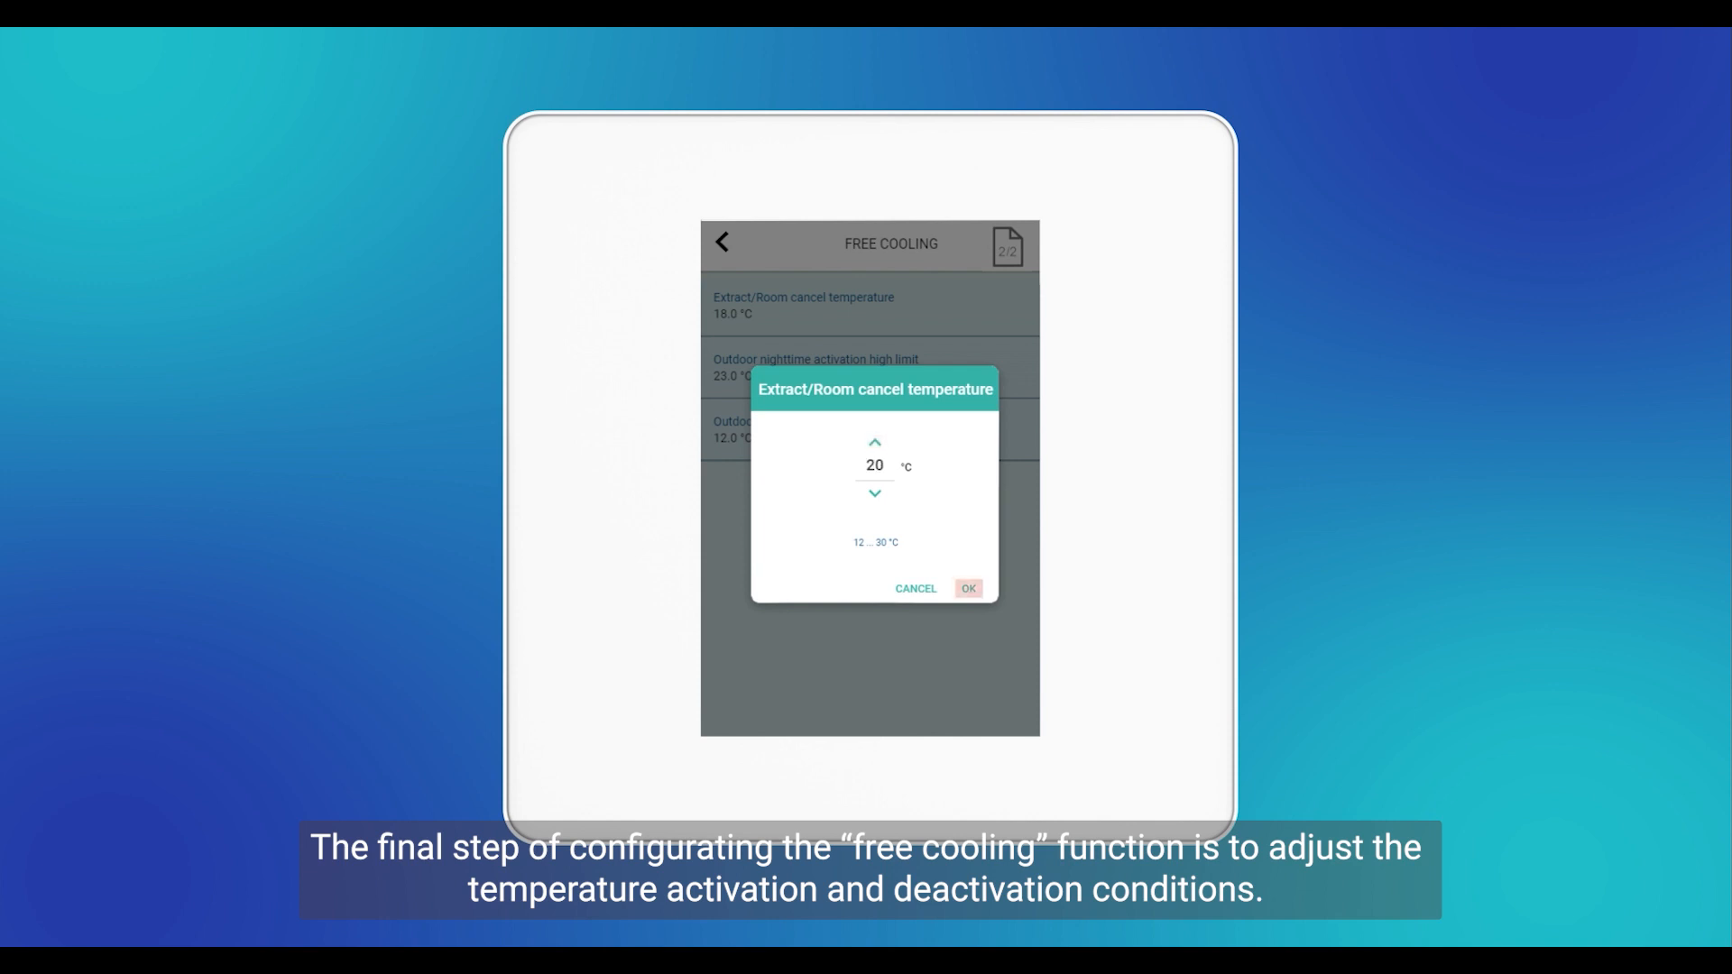
{"action": "left_click", "coordinate": [967, 588]}
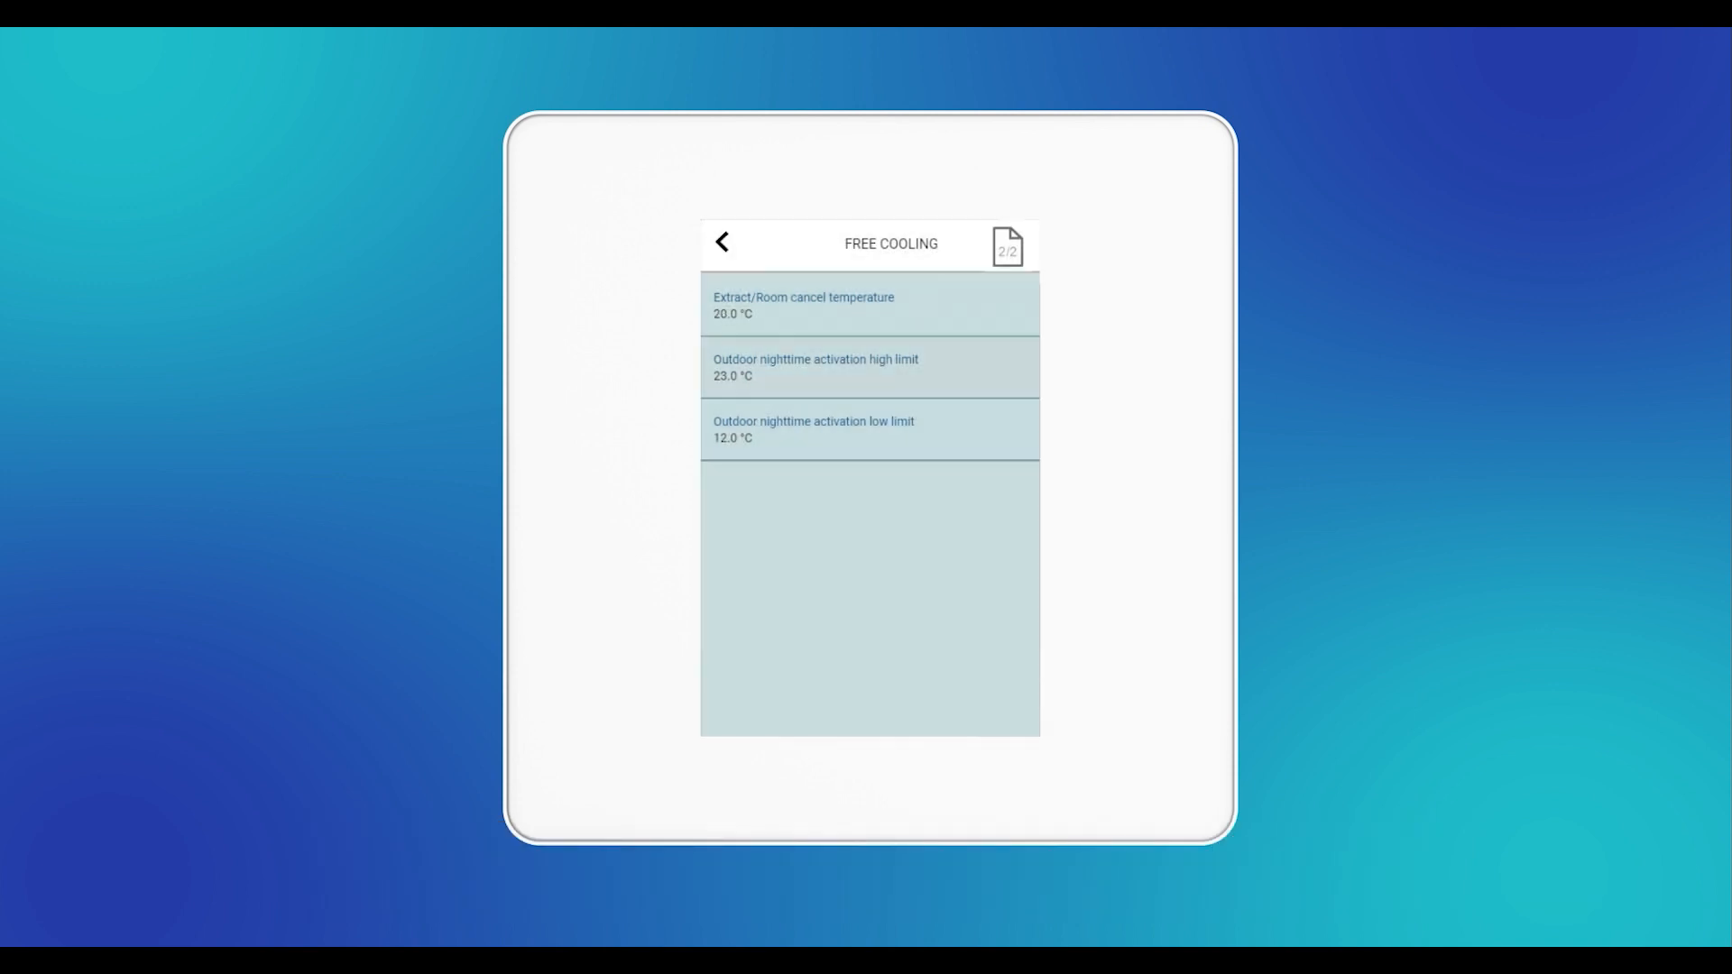
Step: Set outdoor nighttime activation high limit to 27 °C and low limit to 10 °C
{"action": "left_click", "coordinate": [867, 367]}
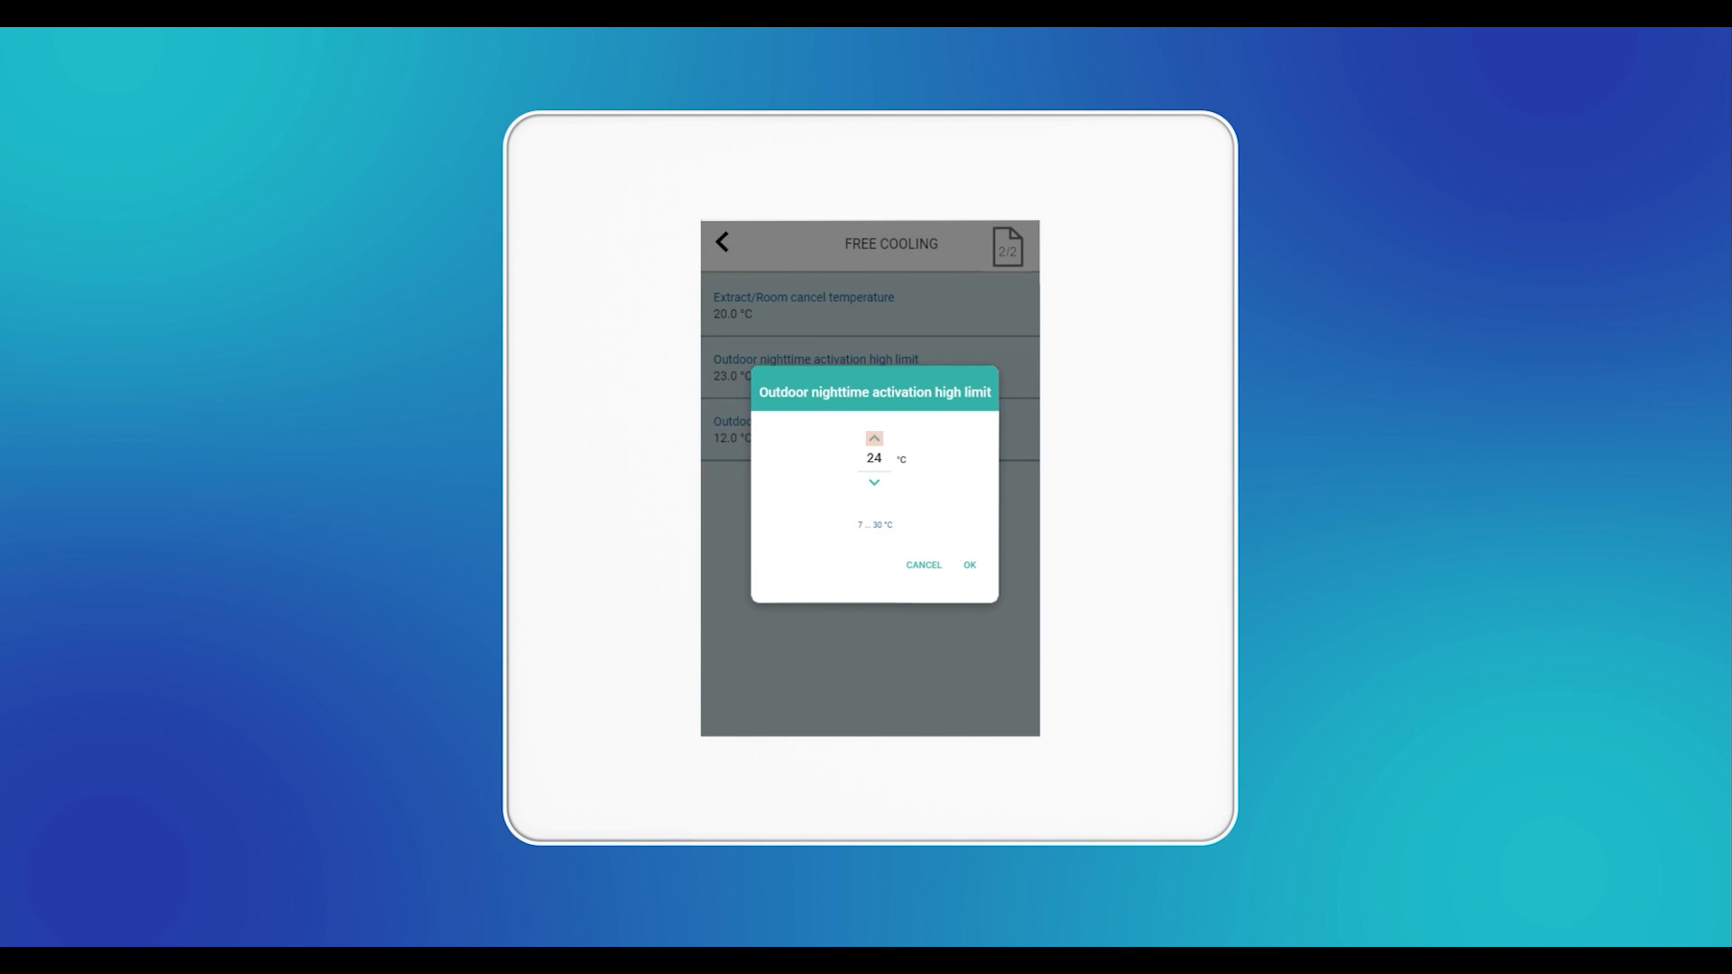
{"action": "left_click", "coordinate": [873, 438]}
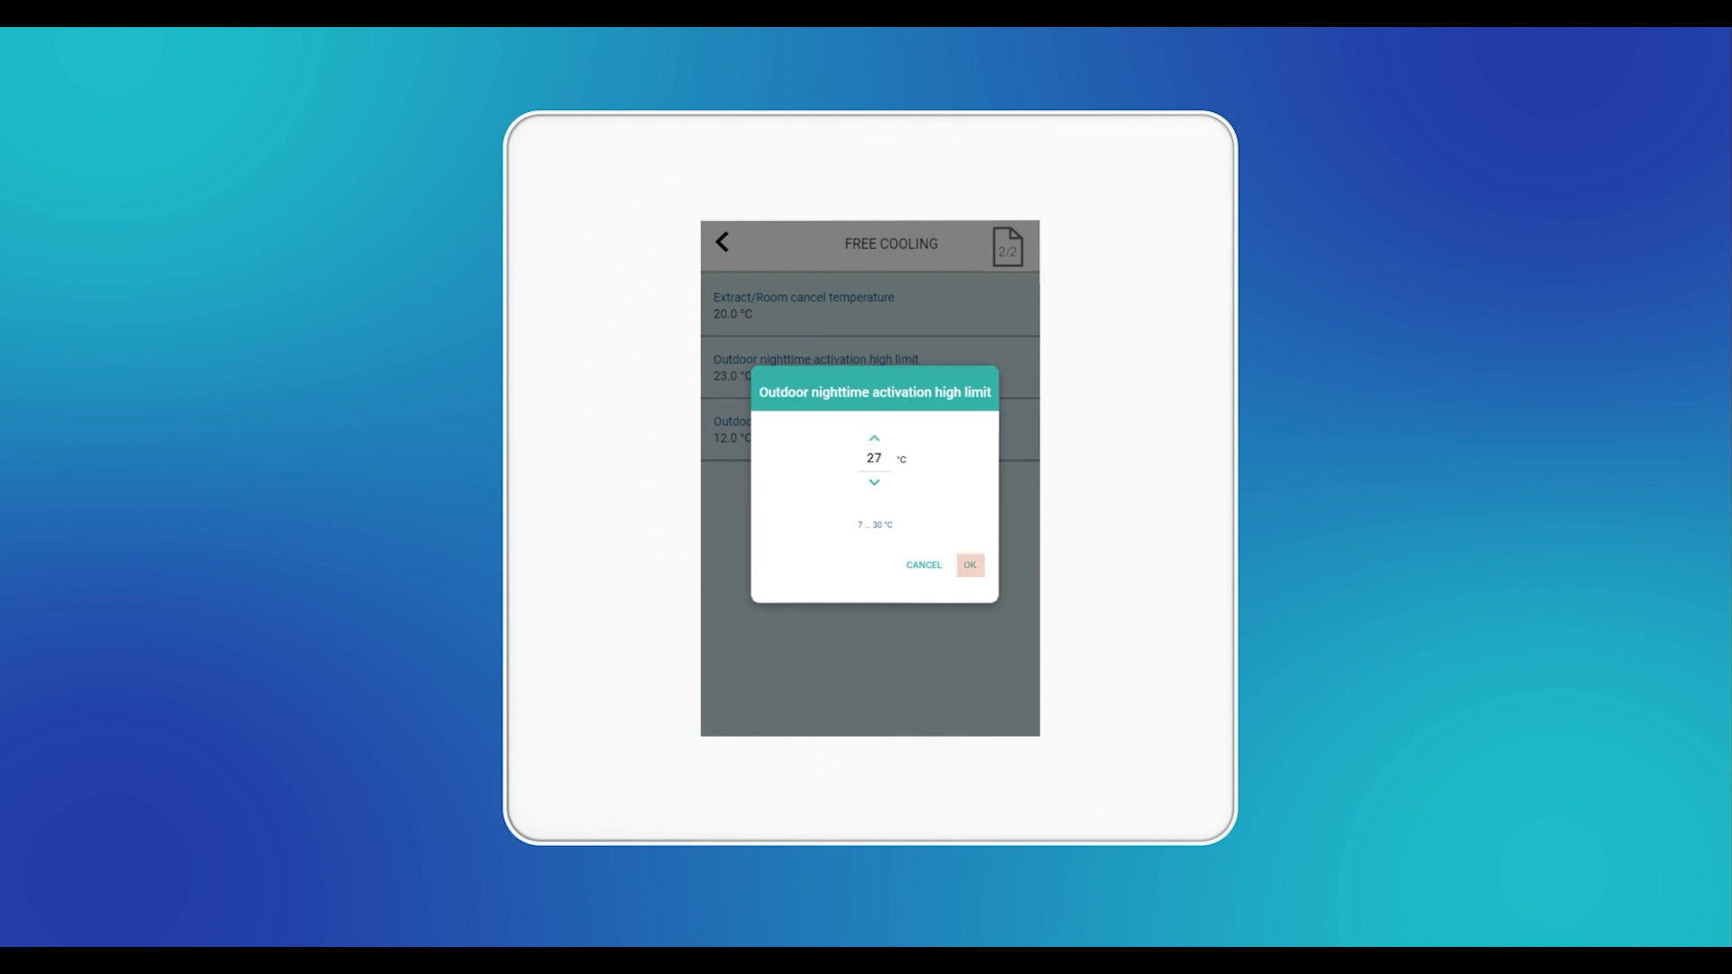
{"action": "left_click", "coordinate": [969, 564]}
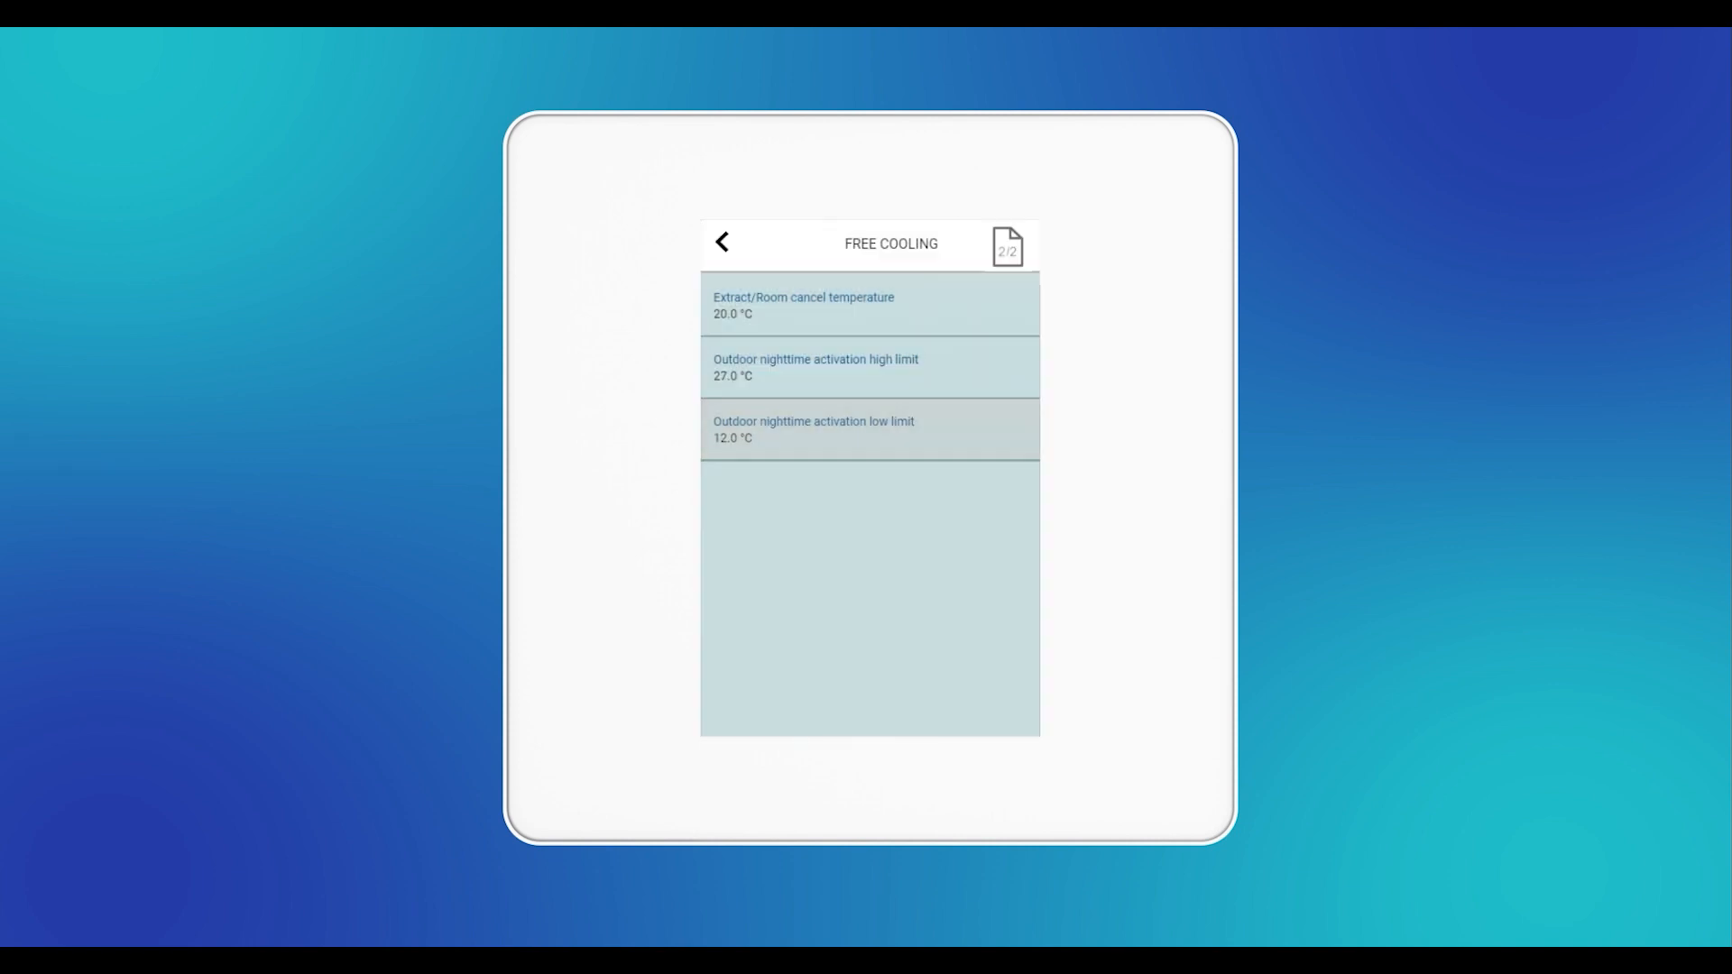
{"action": "left_click", "coordinate": [867, 429]}
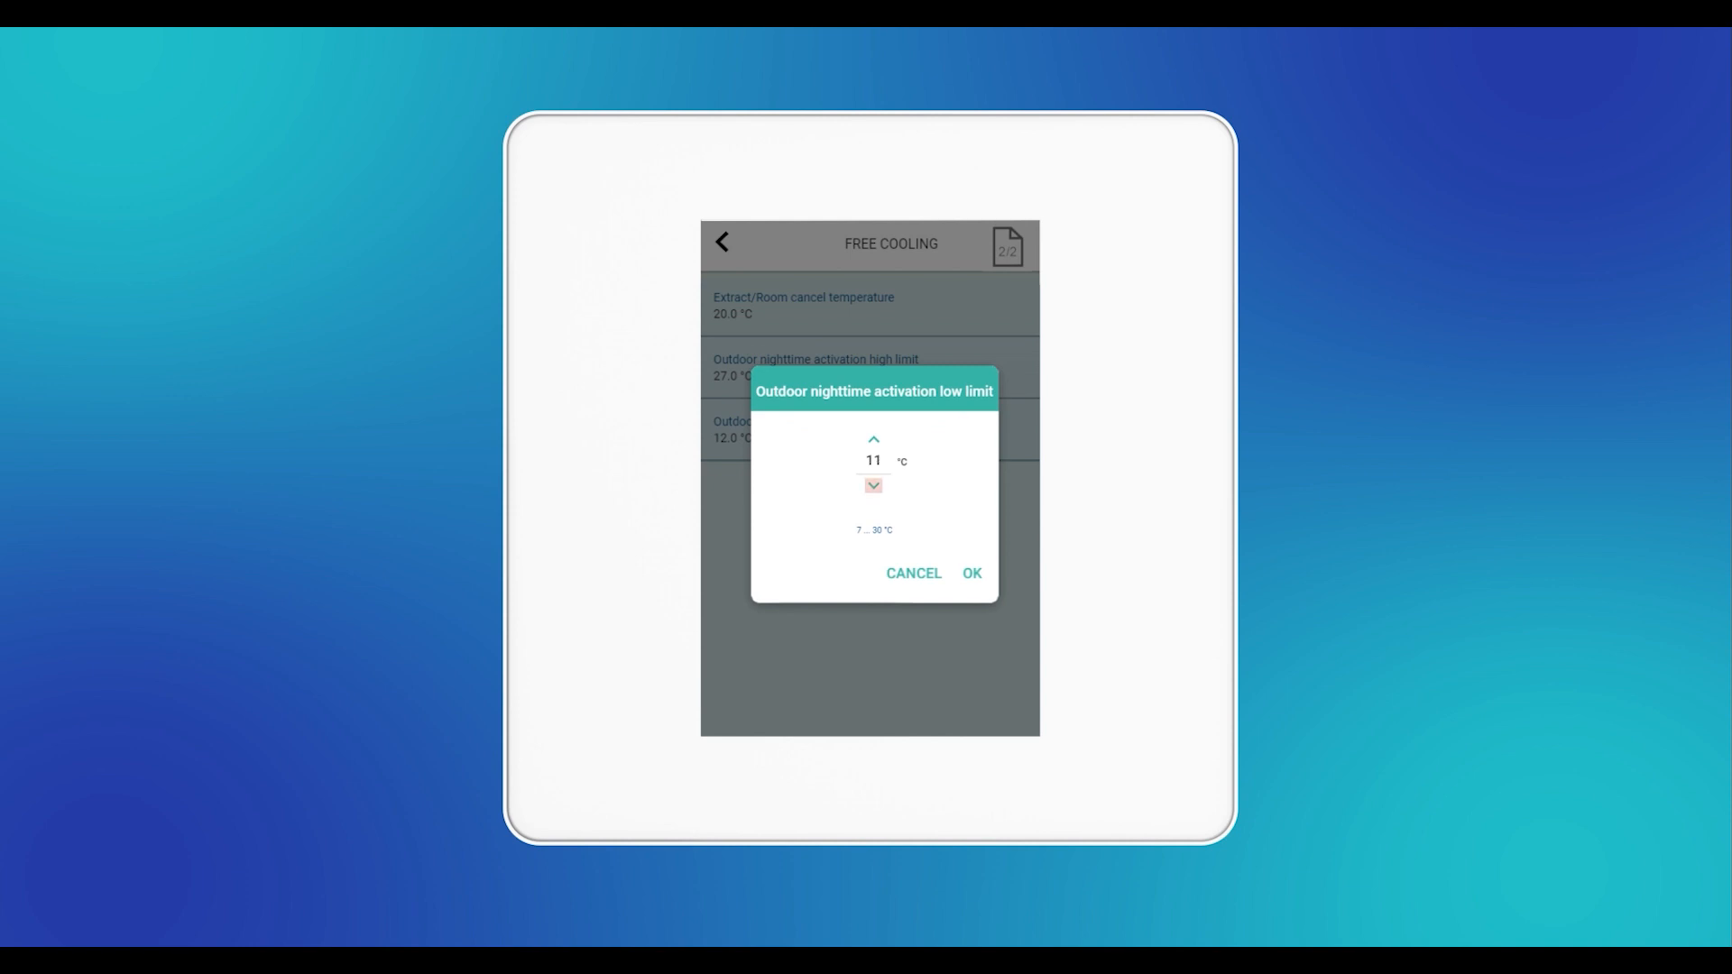
{"action": "left_click", "coordinate": [971, 574]}
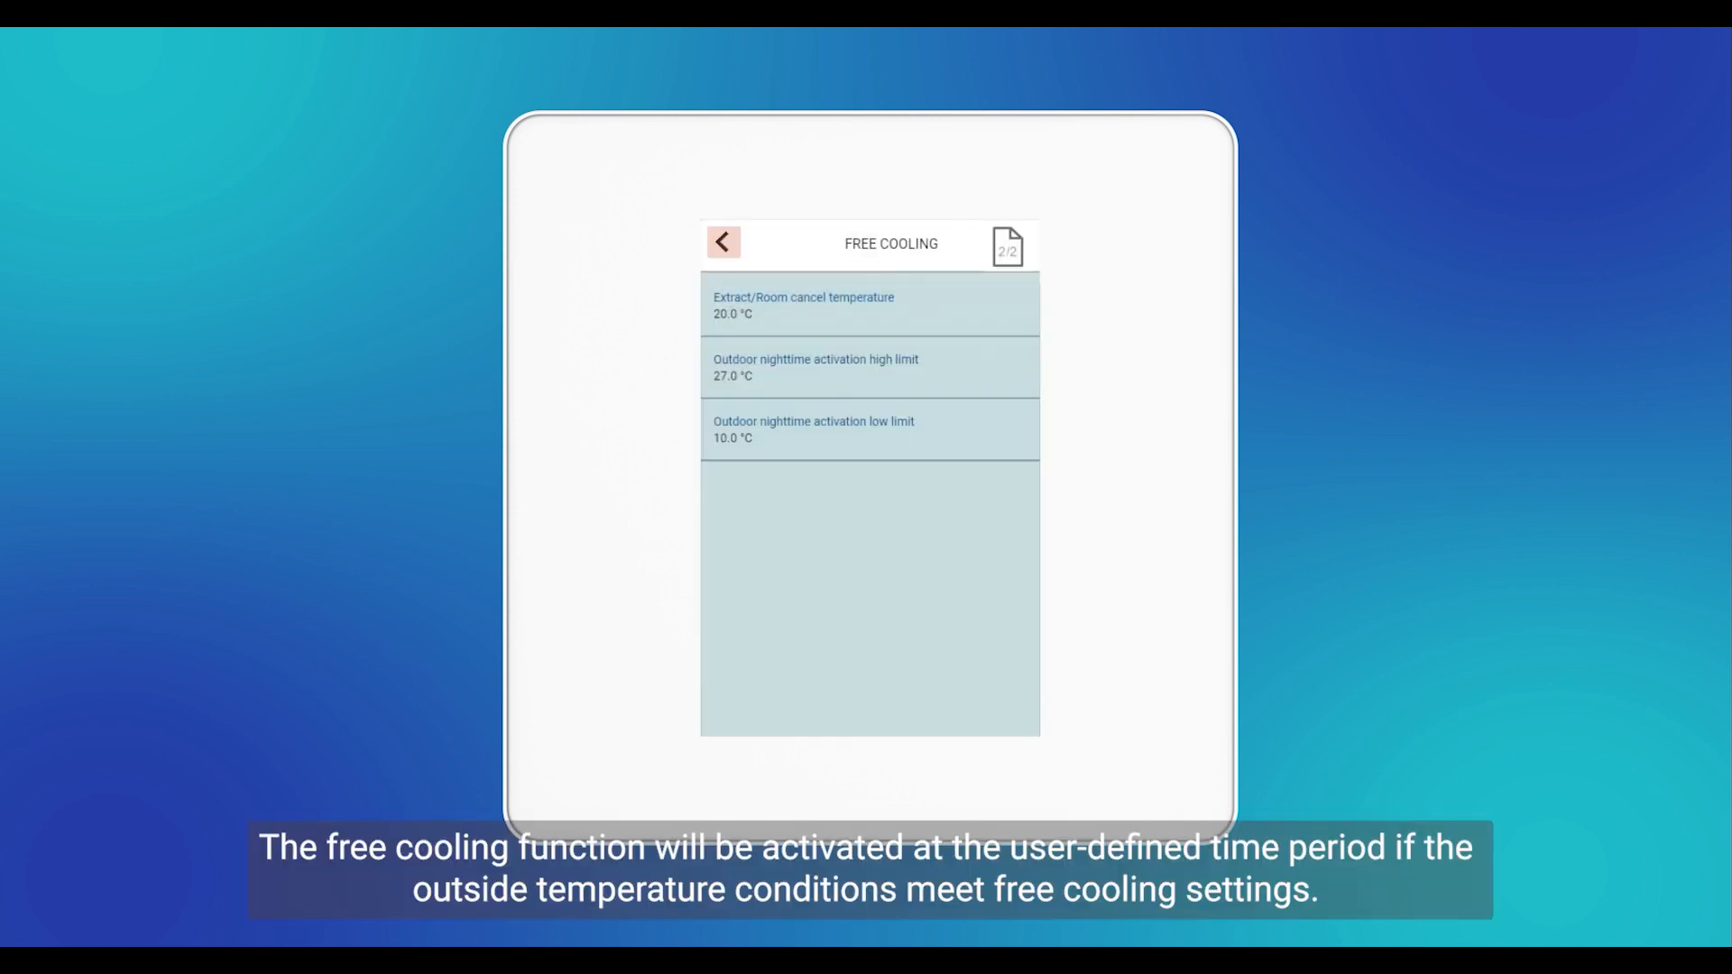
Step: Back out through Control Regulation to the Service menu listing
{"action": "left_click", "coordinate": [724, 242]}
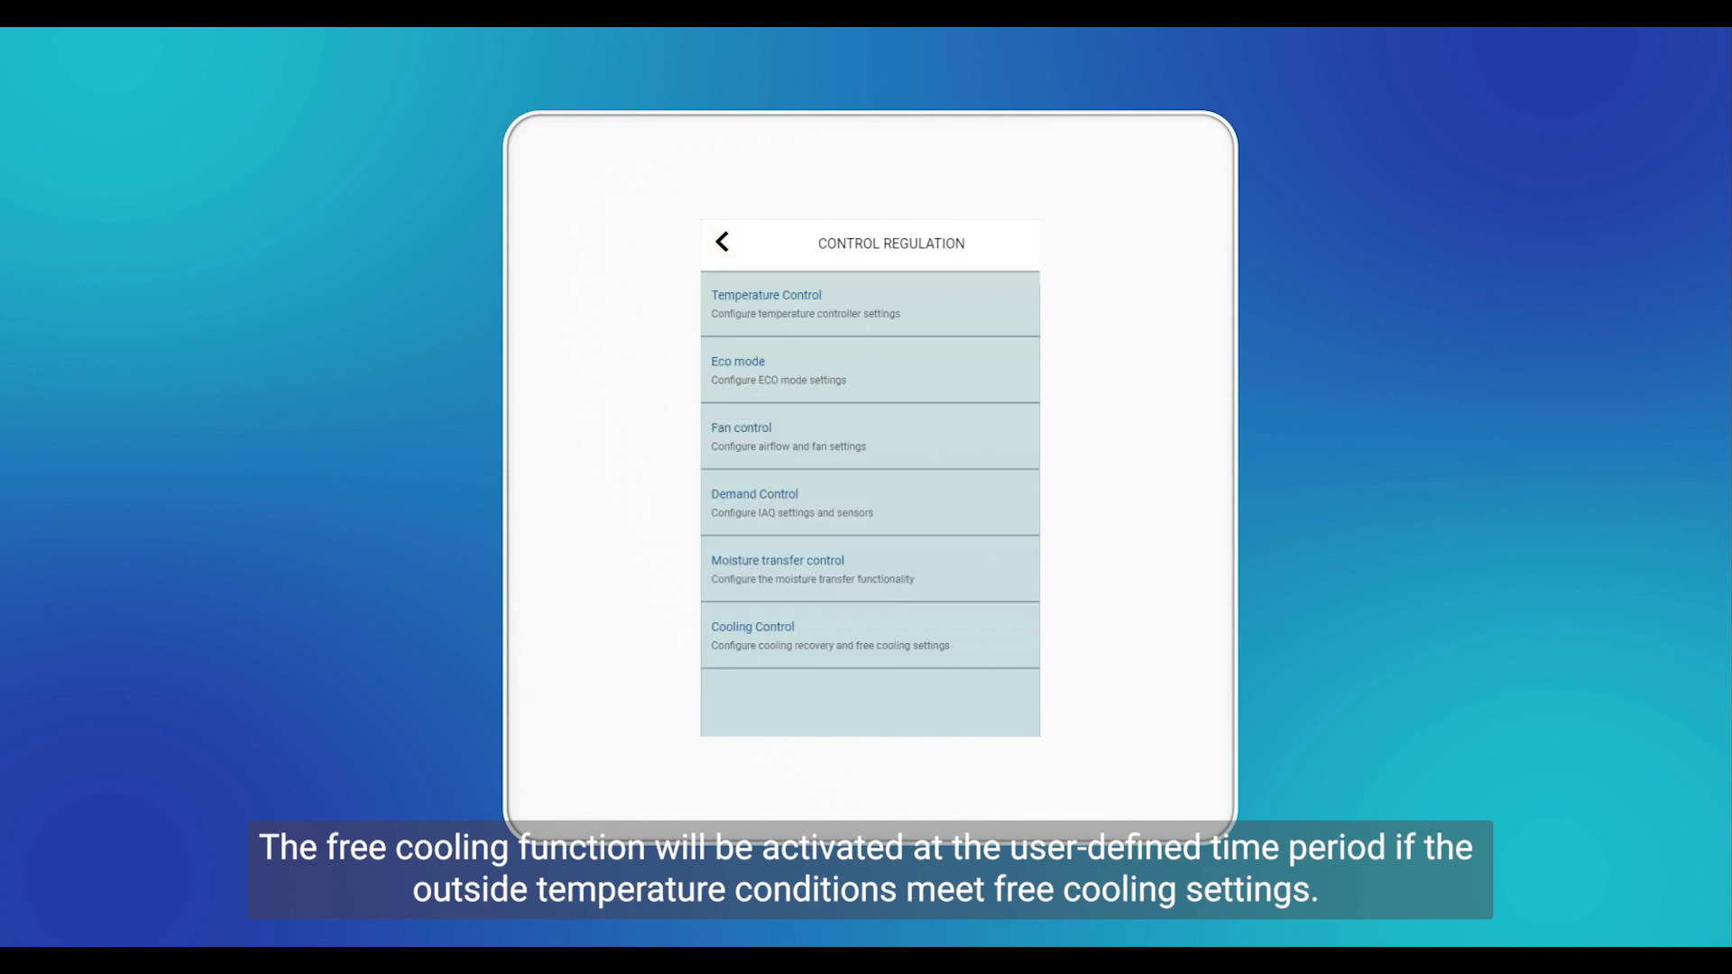
{"action": "left_click", "coordinate": [721, 241]}
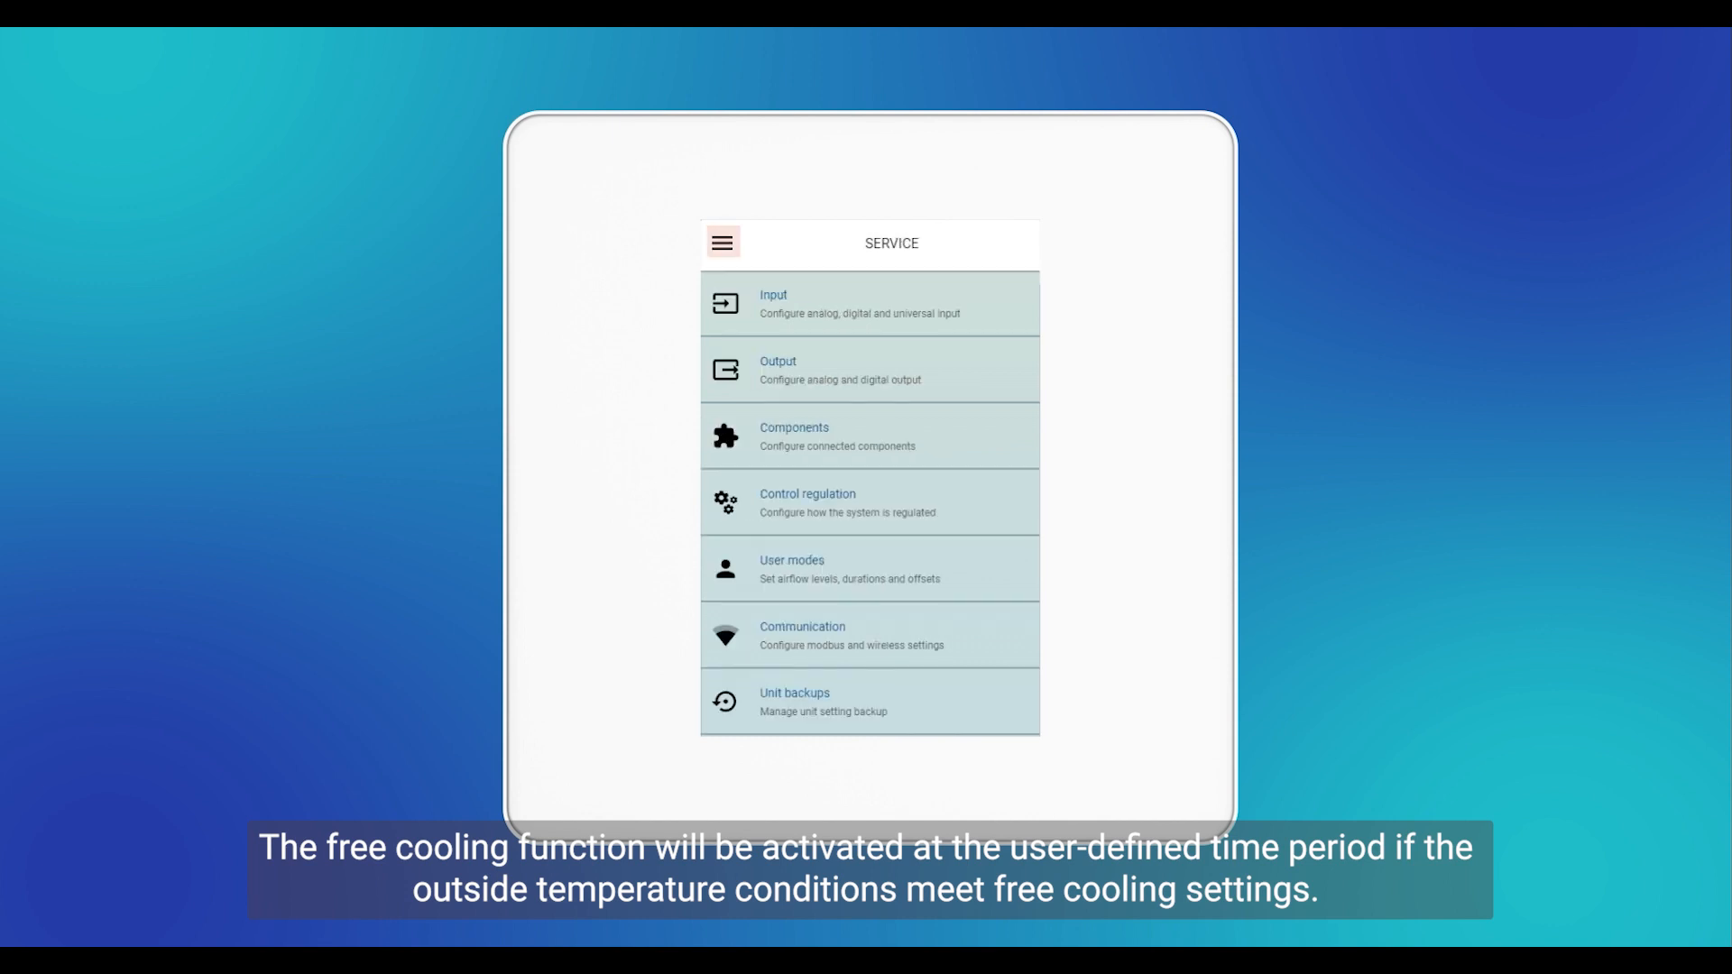